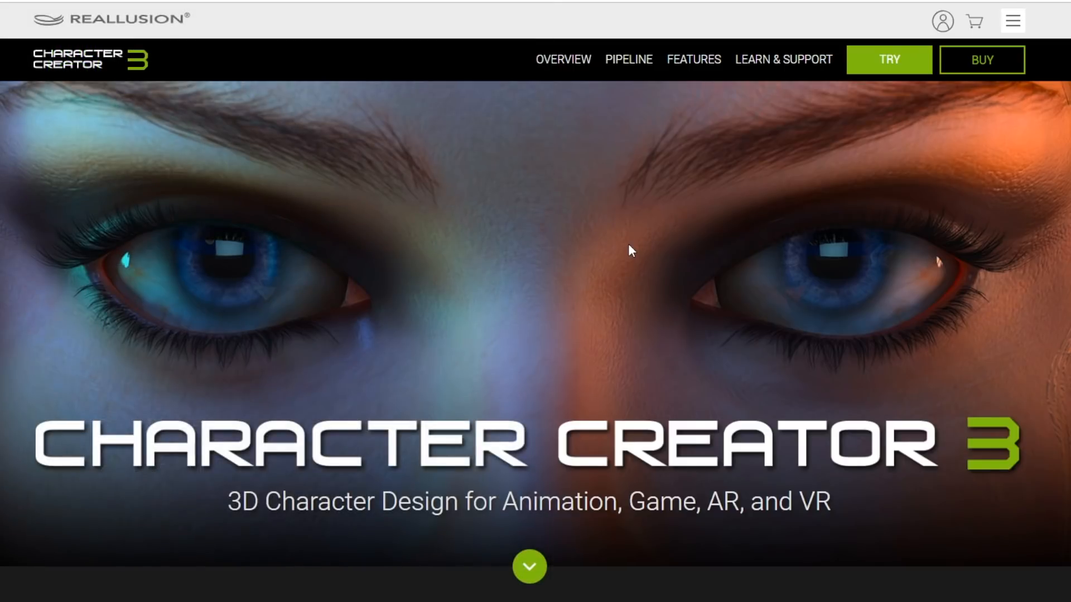
pyautogui.moveTo(889, 60)
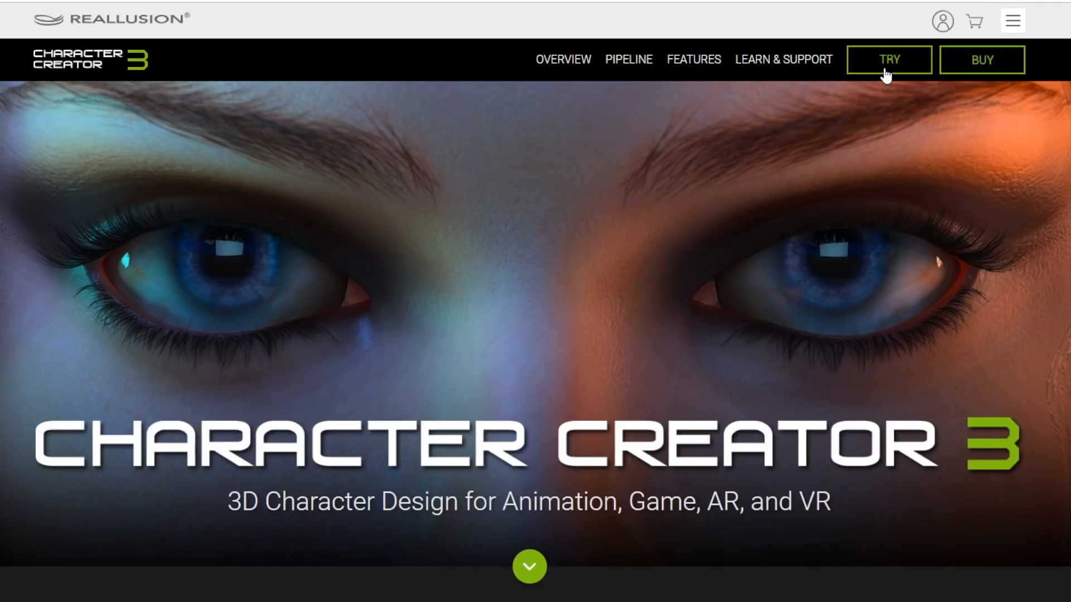
# Step: Download the Character Creator 3 trial hub installer and save it to the Desktop
pyautogui.click(888, 59)
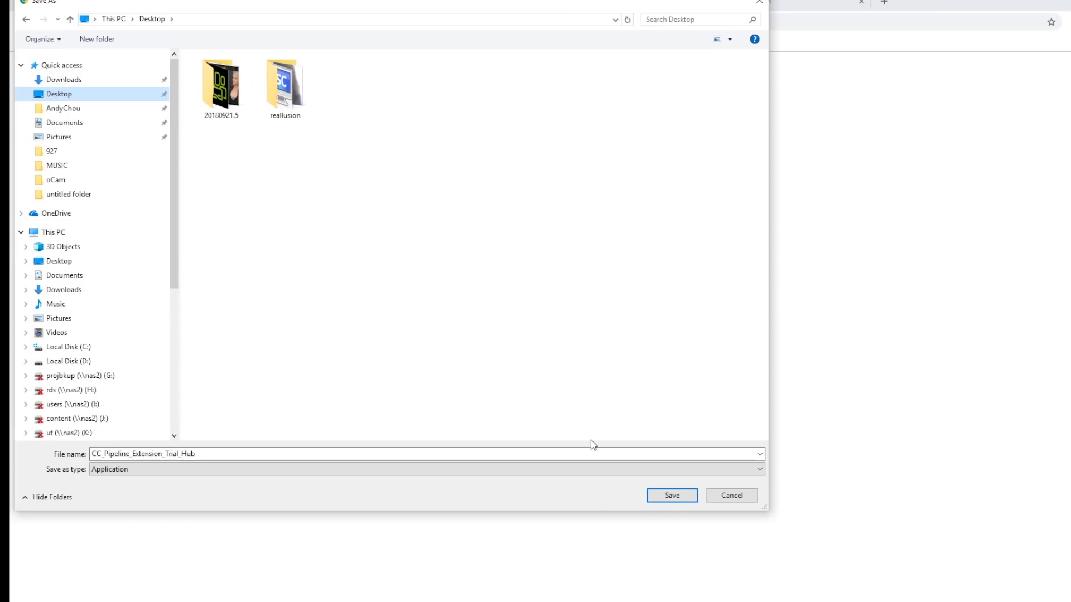
pyautogui.click(670, 496)
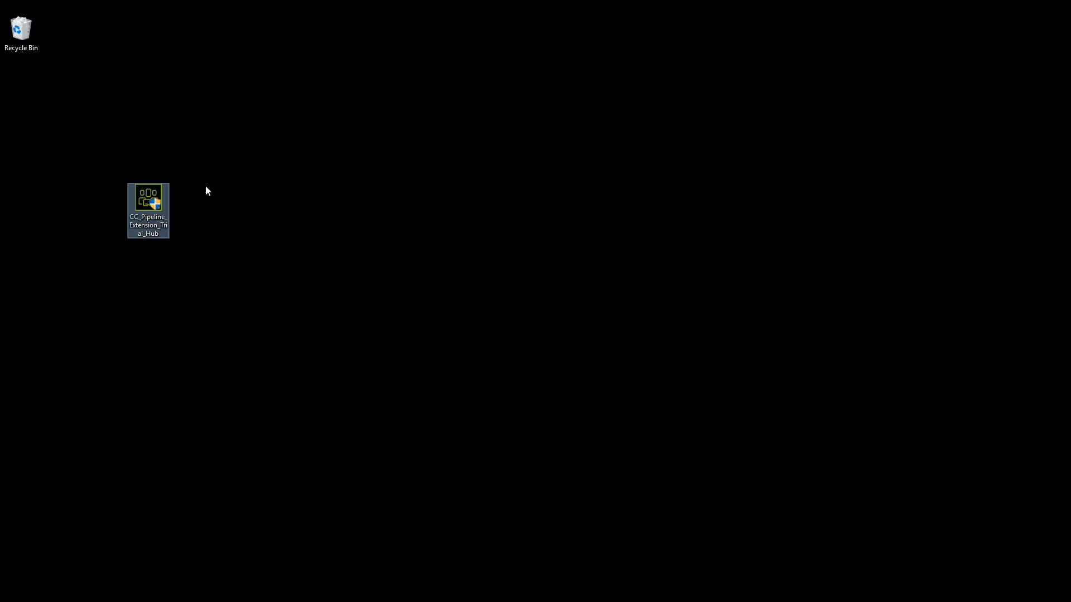
# Step: Run the CC_Pipeline_Extension_Trial_Hub installer from the desktop
pyautogui.doubleClick(147, 199)
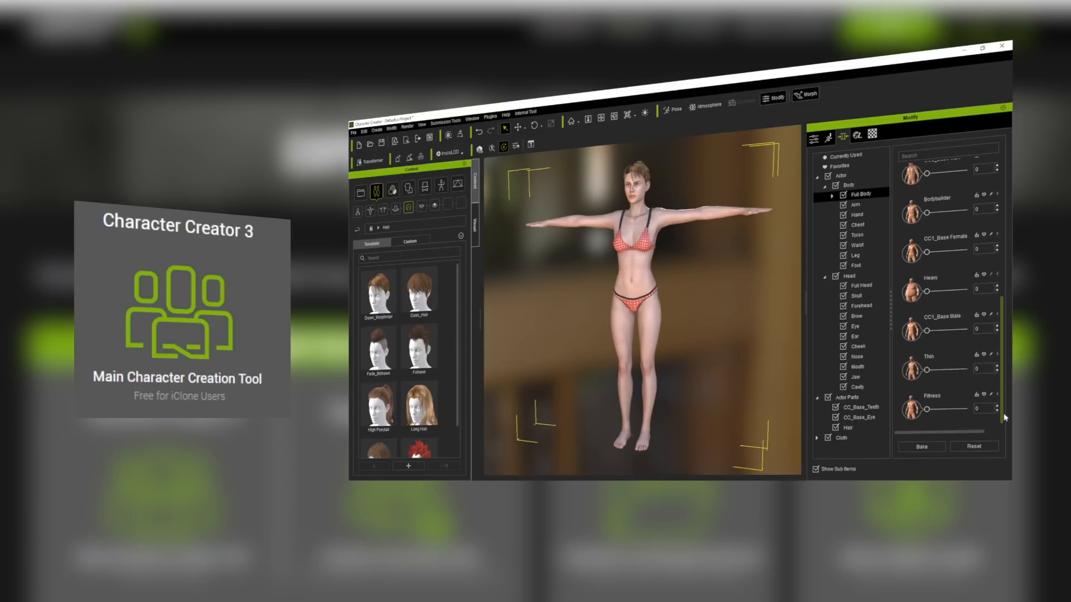
pyautogui.moveTo(928, 408); pyautogui.dragTo(975, 409)
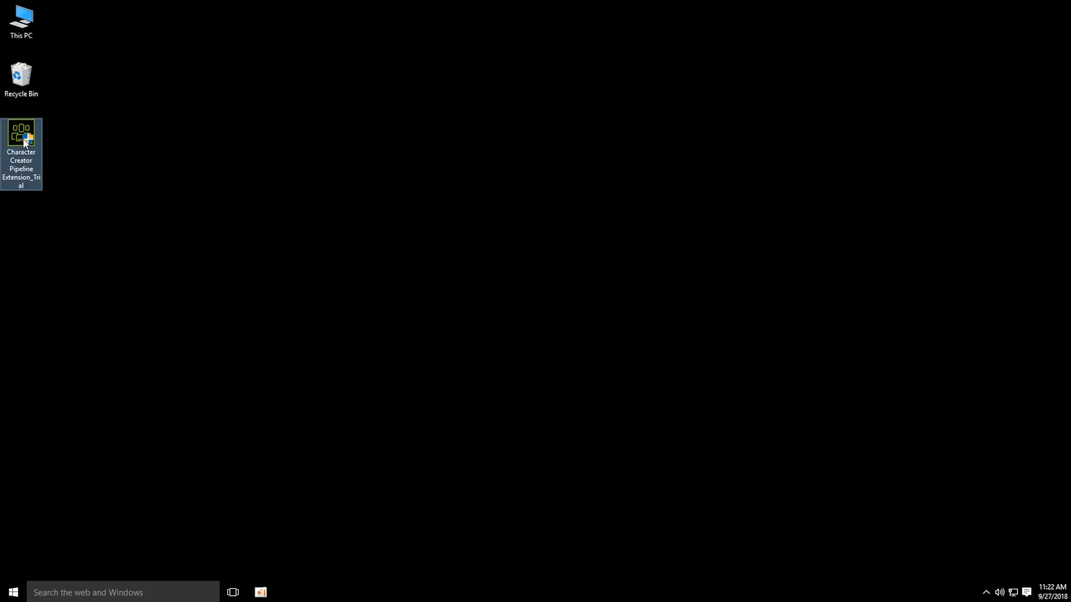
# Step: Start the CC3 Pipeline trial install, agreeing to add Character Creator 3 with default folders
pyautogui.doubleClick(21, 134)
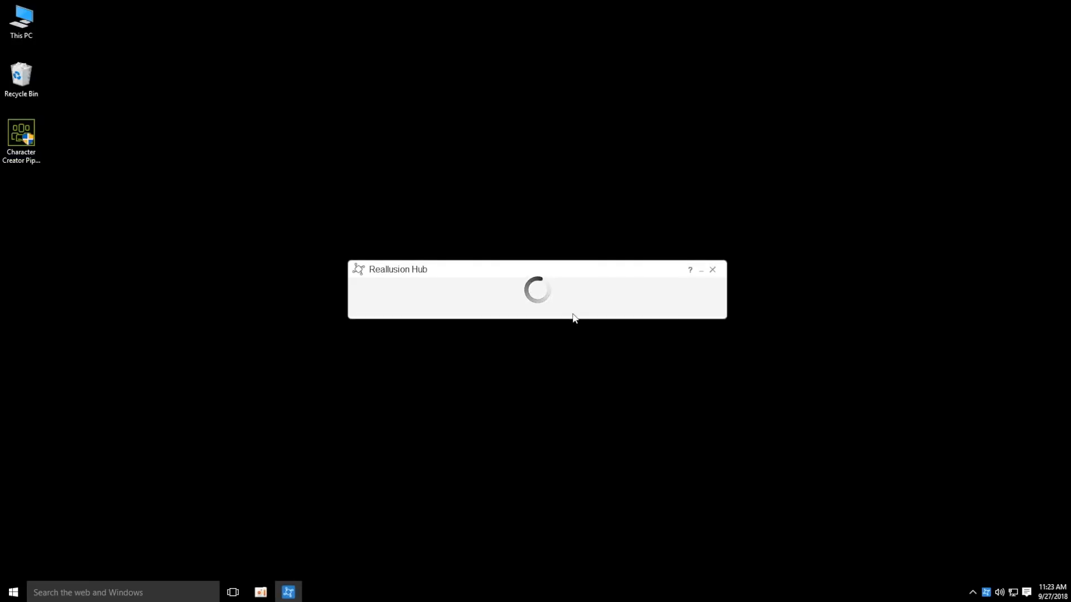
pyautogui.click(671, 297)
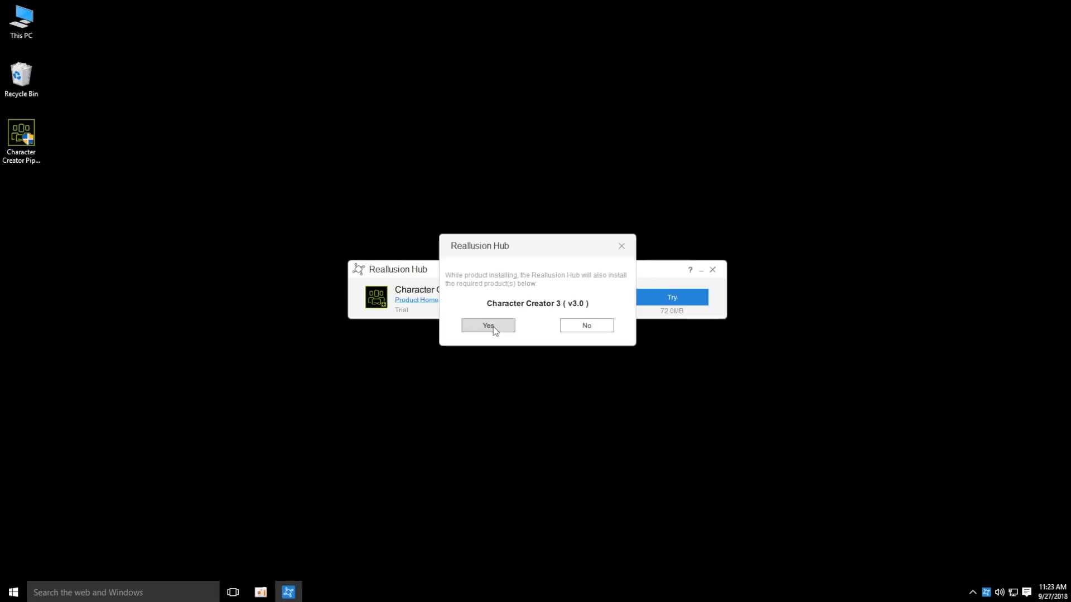
pyautogui.click(488, 325)
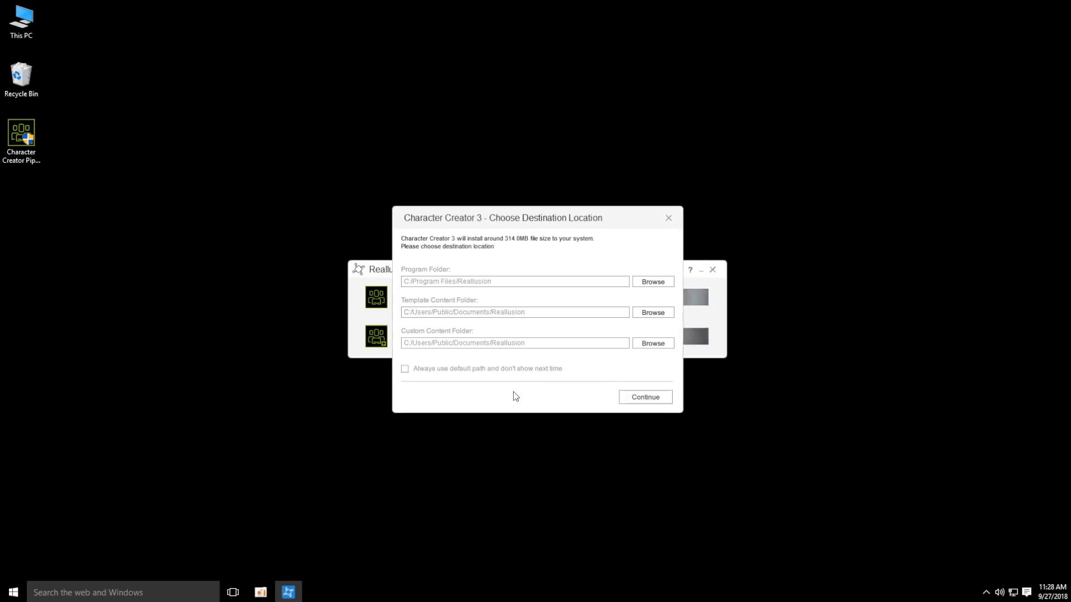
pyautogui.click(645, 396)
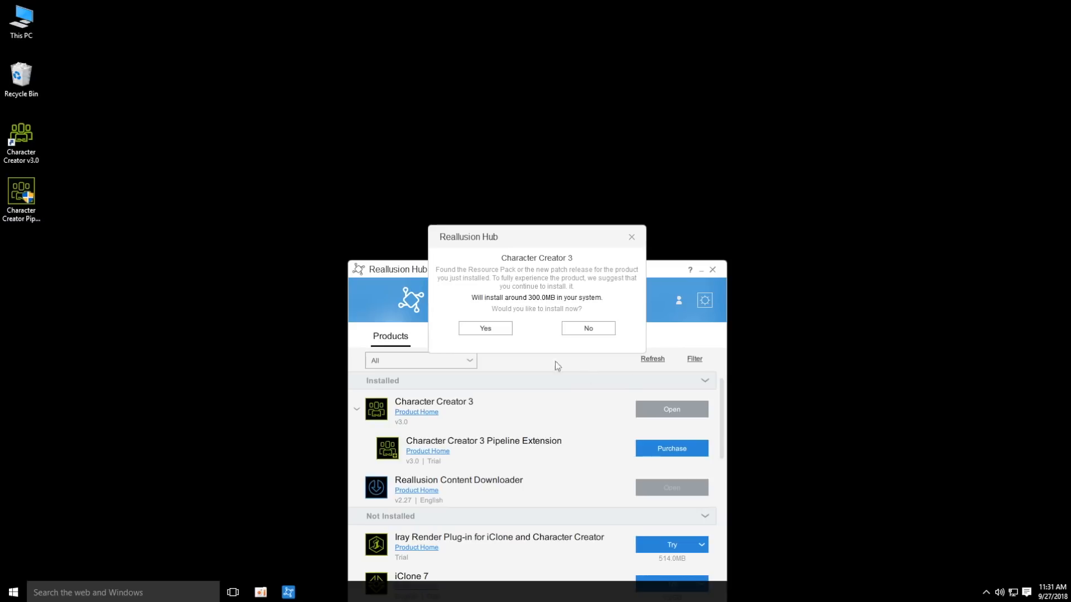
# Step: Agree to install the resource pack and the Iray Render Plug-in trial
pyautogui.click(485, 328)
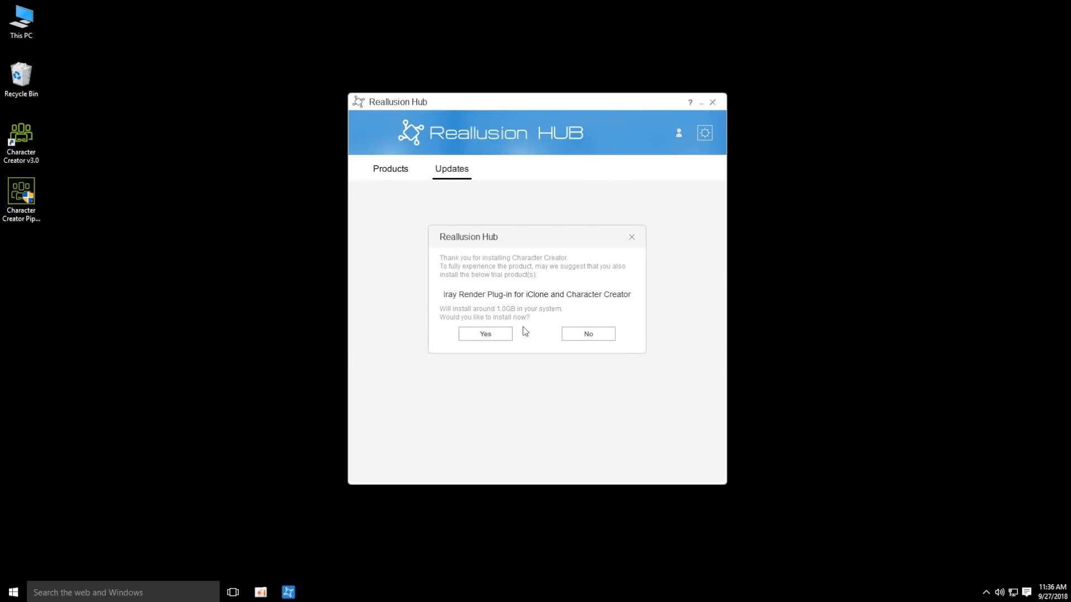
pyautogui.click(485, 334)
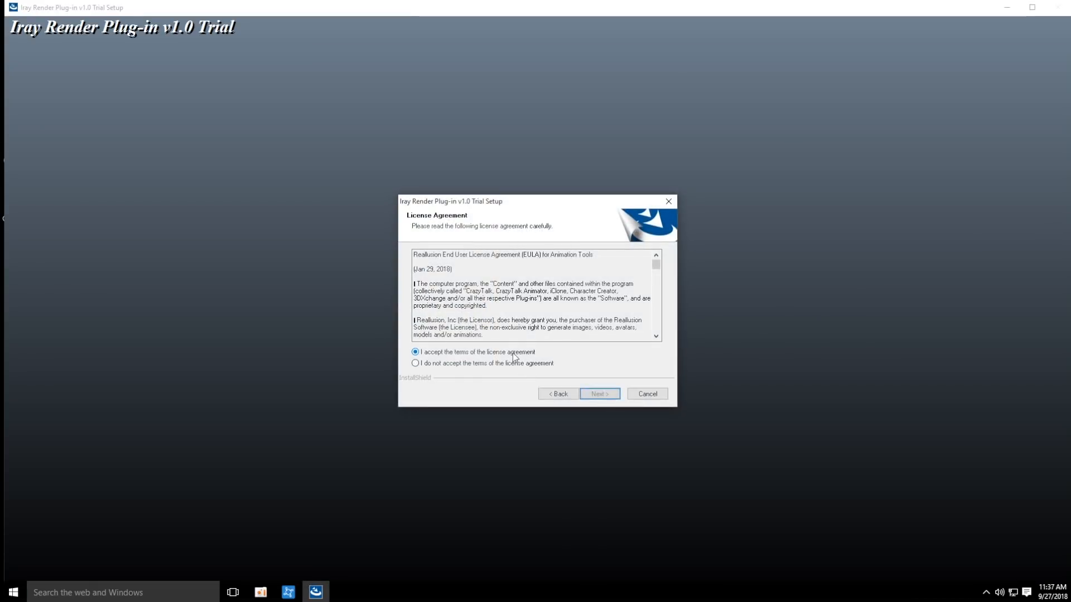
# Step: Accept the Iray Render Plug-in license terms and continue the setup
pyautogui.click(598, 395)
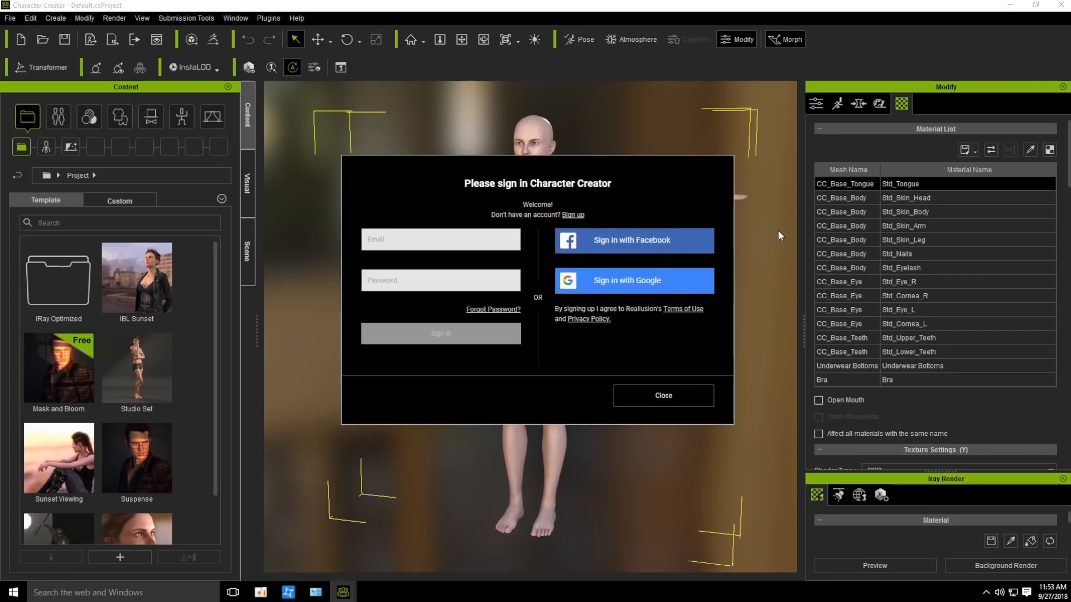
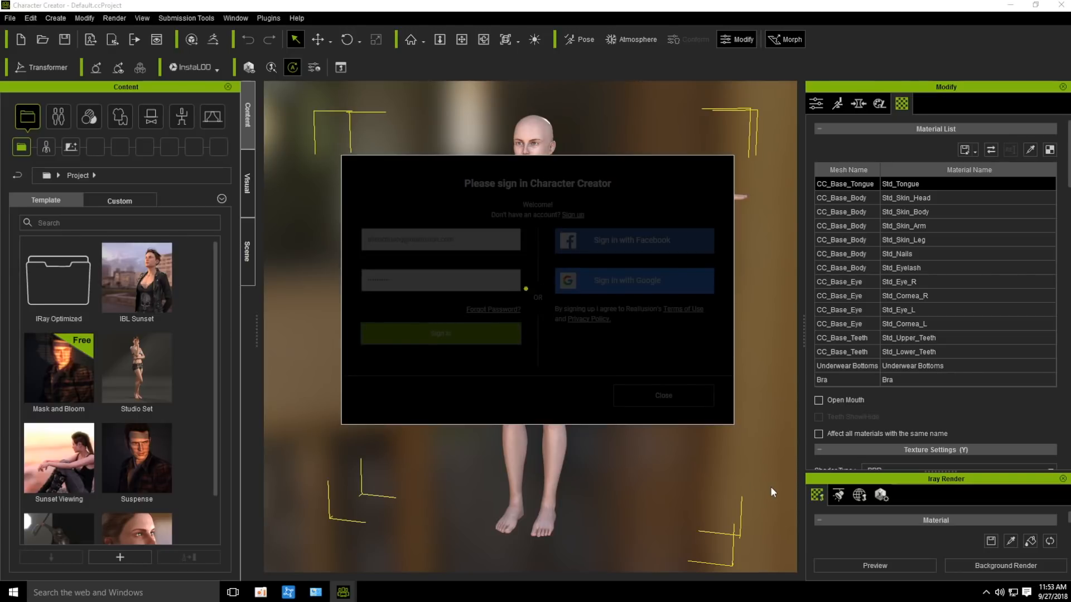
pyautogui.click(662, 395)
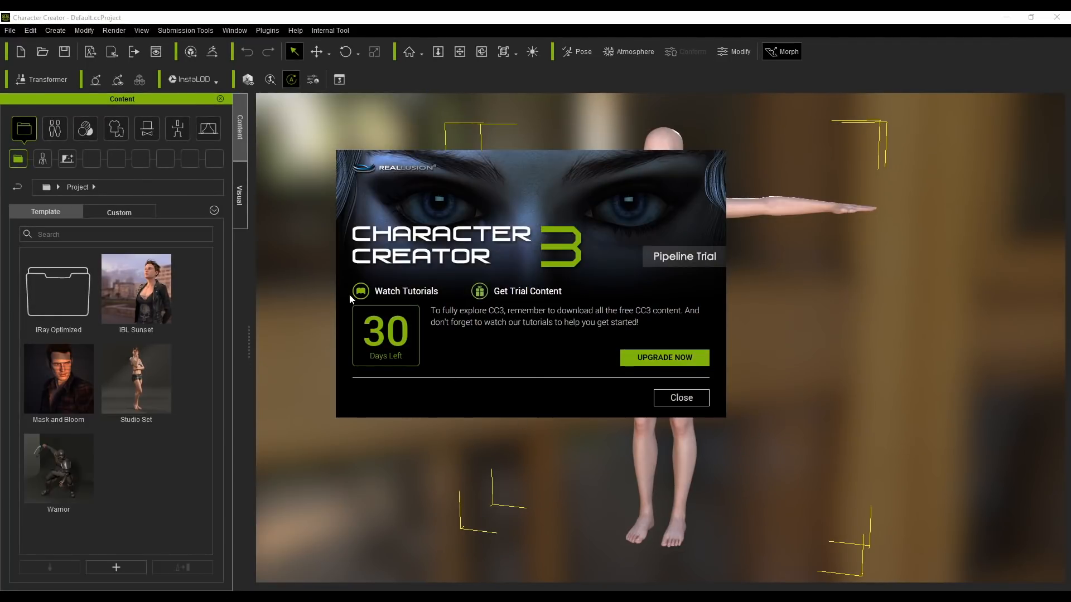
pyautogui.moveTo(489, 301)
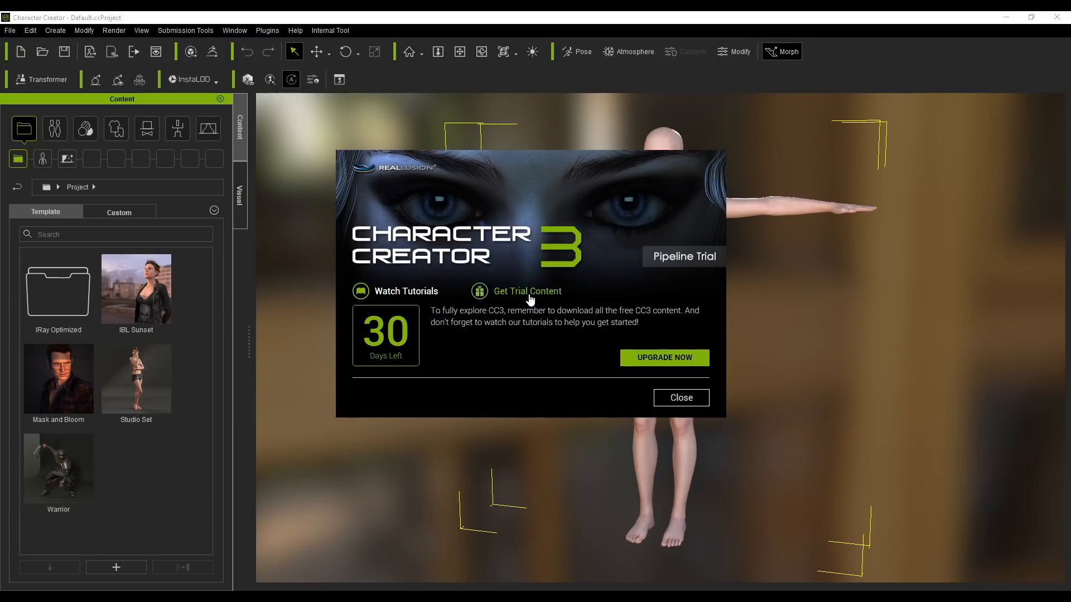
pyautogui.moveTo(672, 365)
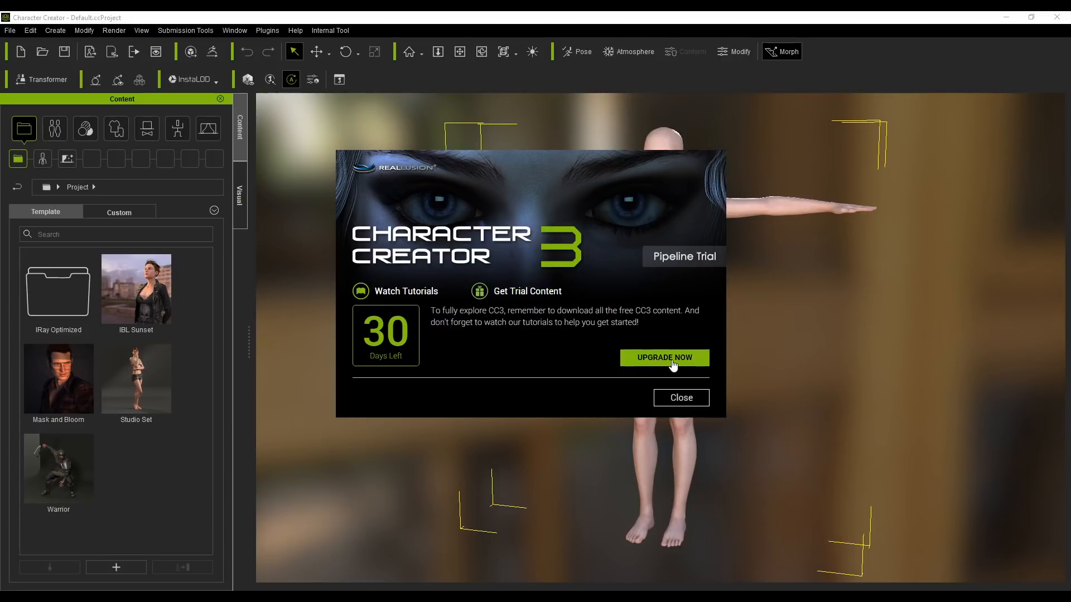
pyautogui.moveTo(688, 406)
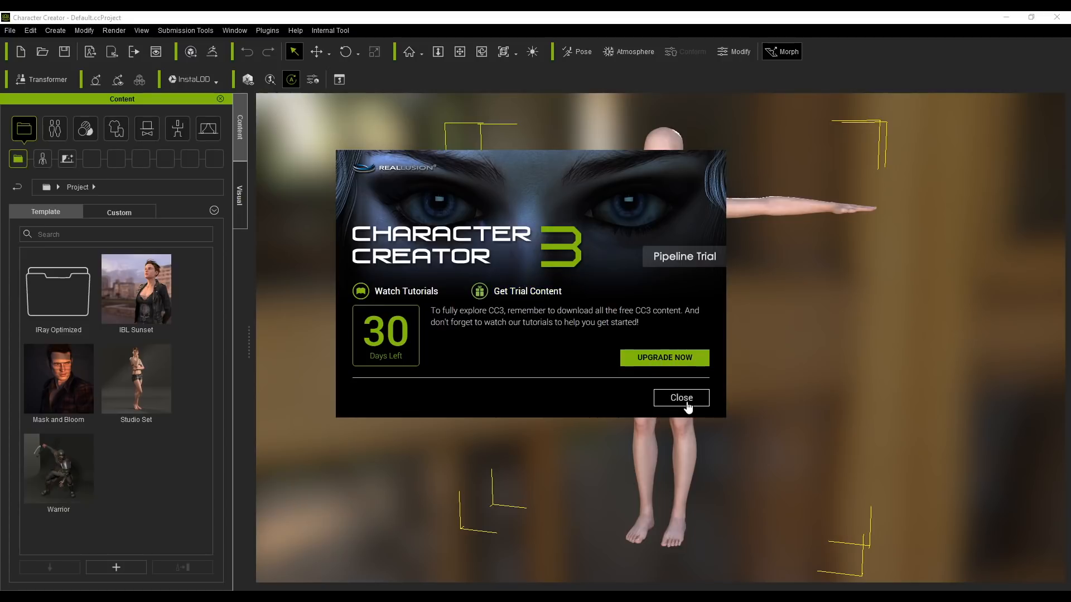
pyautogui.click(680, 398)
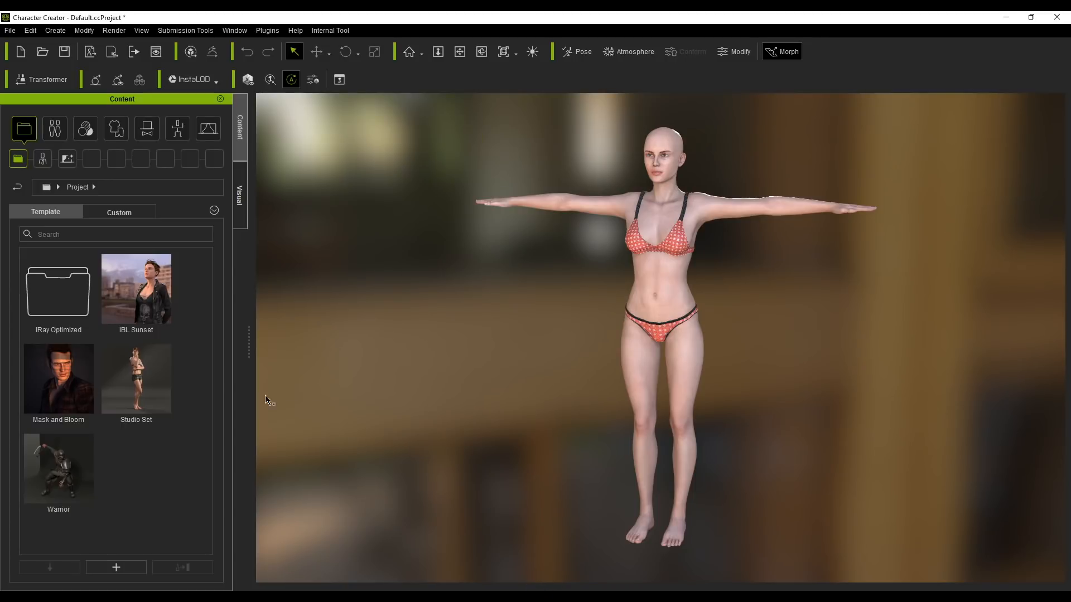
# Step: Load the IBL Sunset scene template, then browse to the base avatar collection
pyautogui.doubleClick(136, 288)
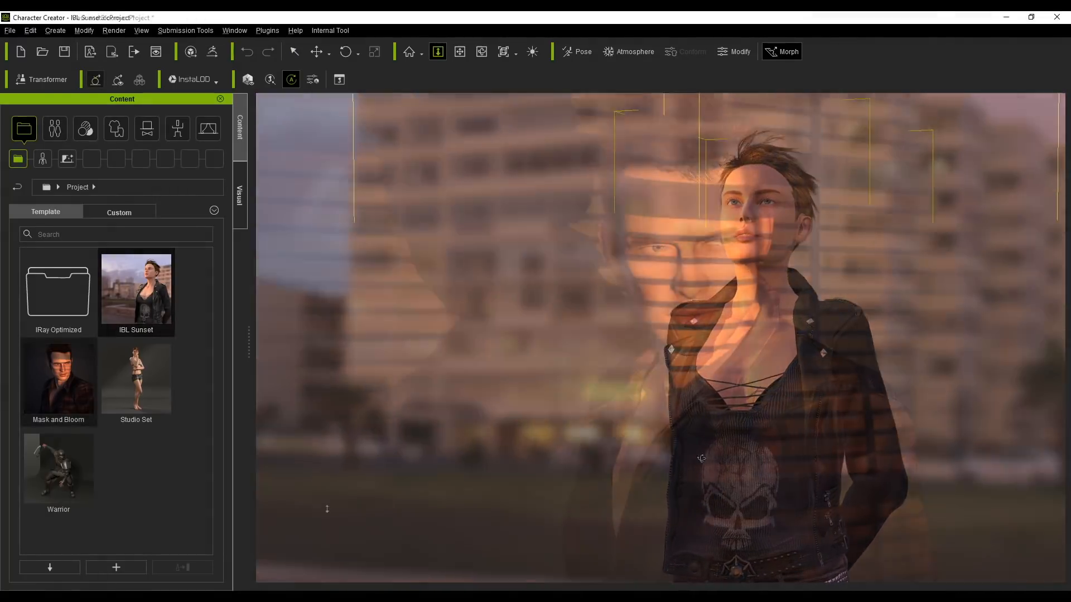
pyautogui.doubleClick(58, 378)
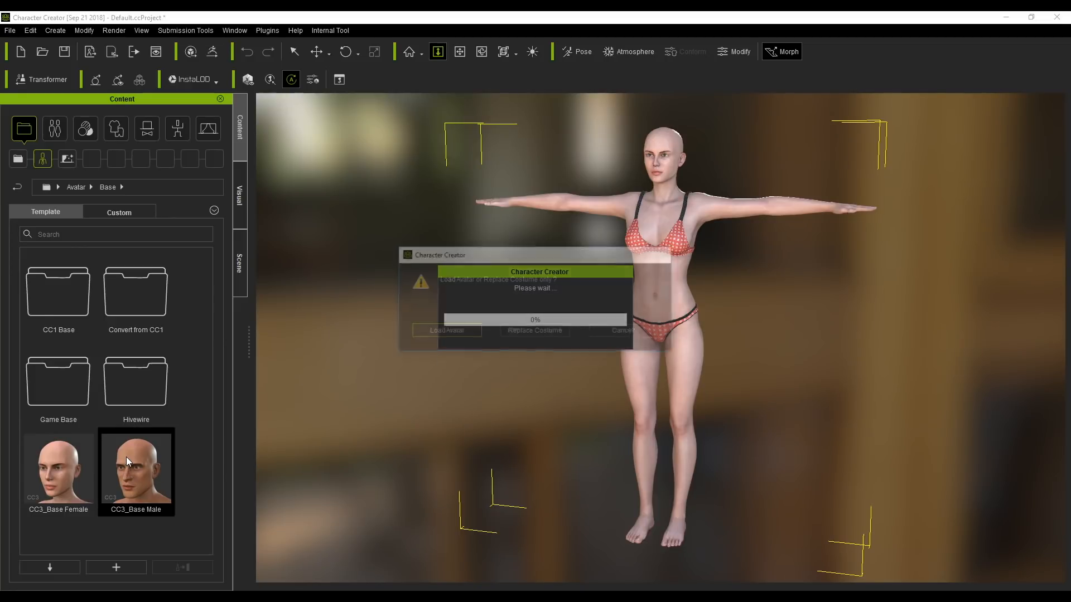
# Step: Load the CC3_Base Male and Light Armor avatars, then return to the default female
pyautogui.doubleClick(135, 465)
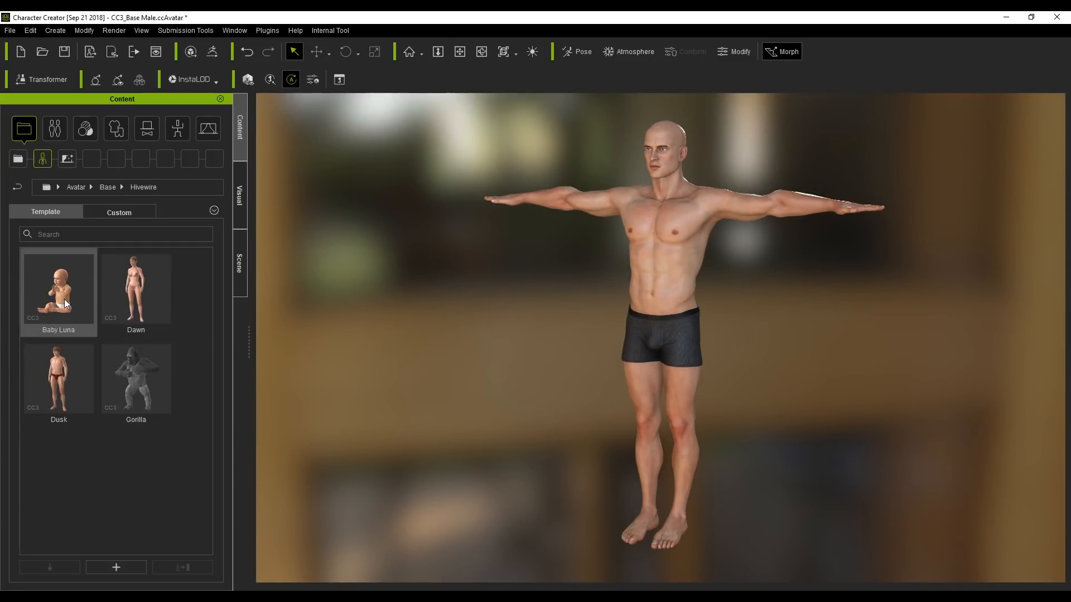
pyautogui.doubleClick(58, 287)
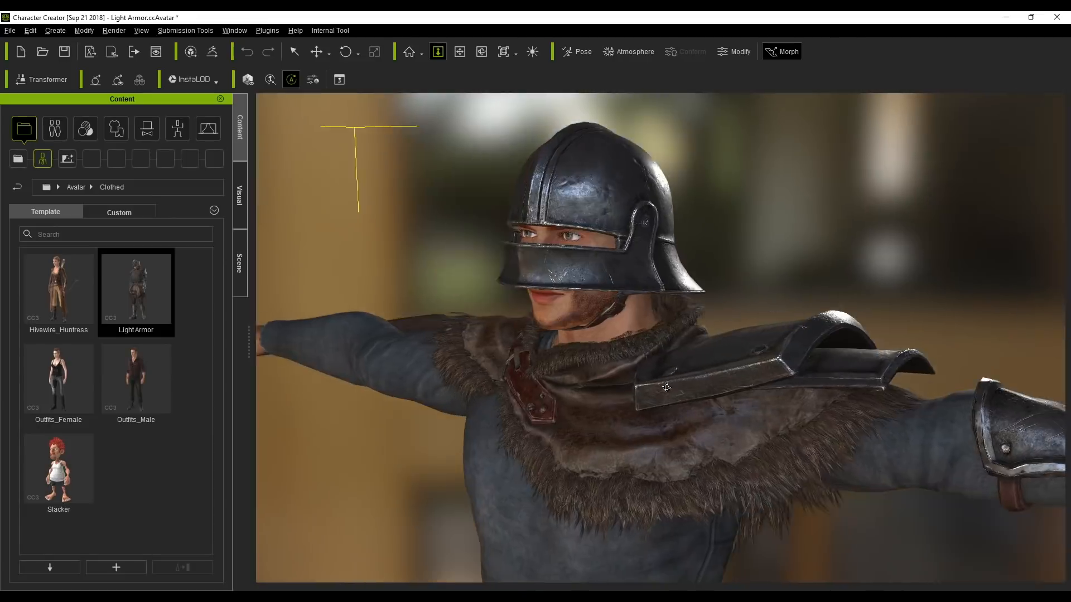
pyautogui.click(54, 129)
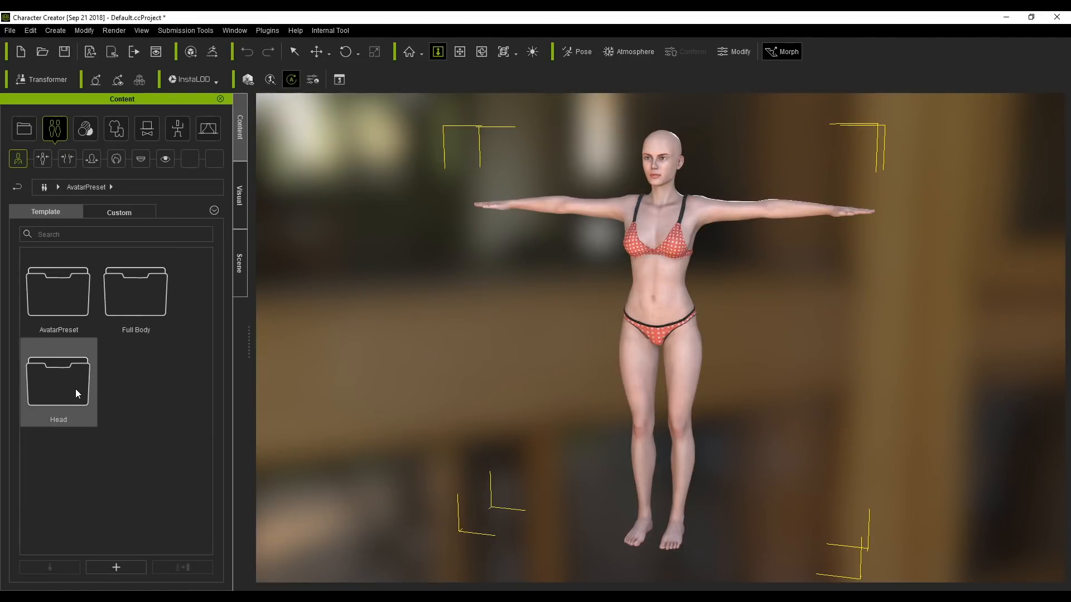
pyautogui.moveTo(58, 292)
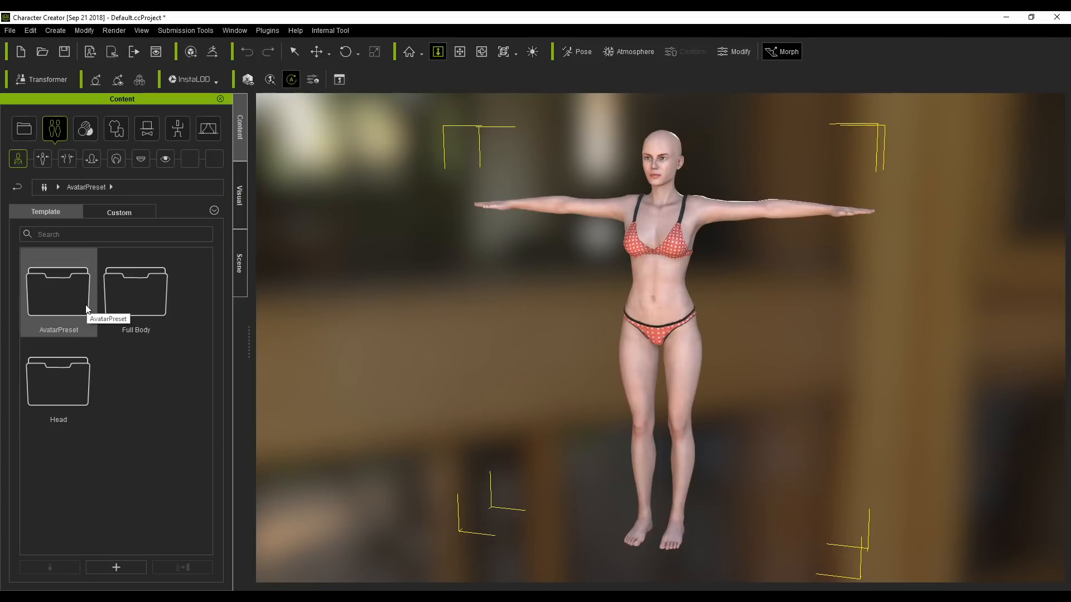
# Step: Apply a heavier full-body preset from the avatar body preset collection
pyautogui.doubleClick(58, 286)
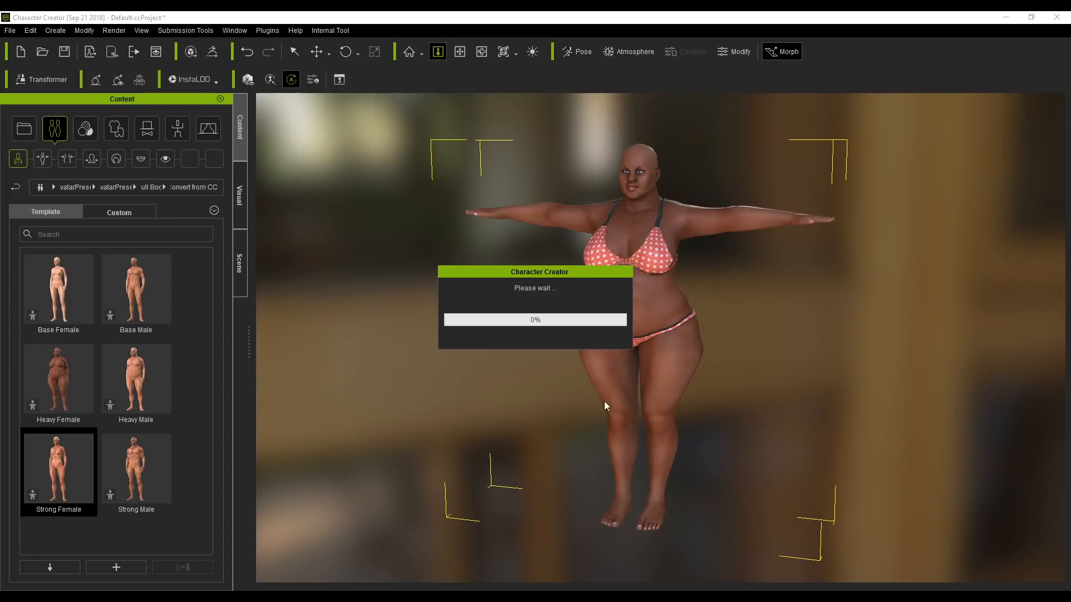
pyautogui.click(115, 159)
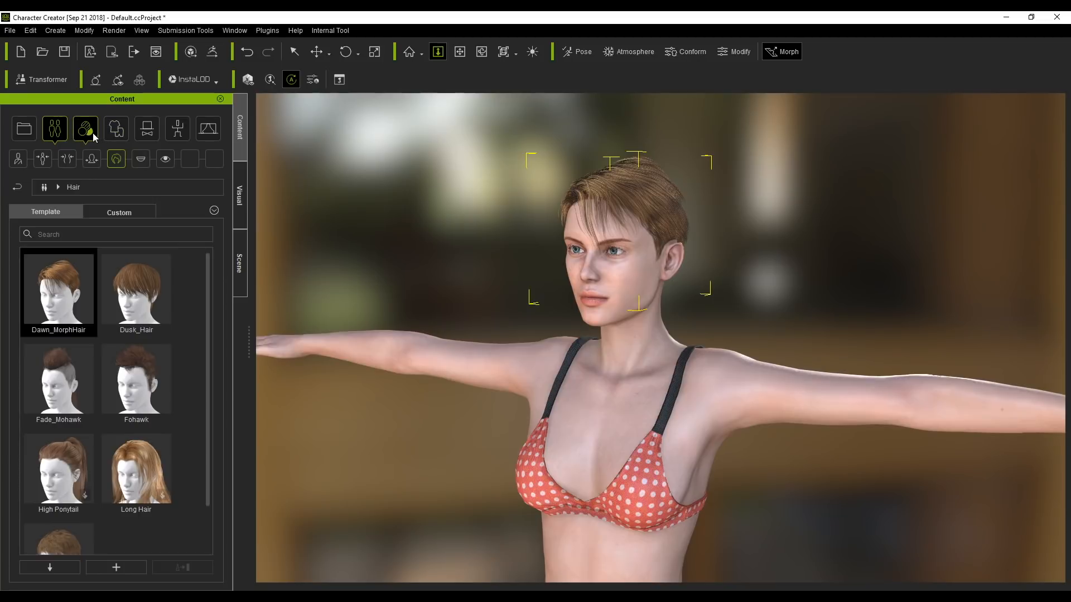
# Step: Apply the Strong Female skin template to the bikini-clad avatar
pyautogui.click(84, 129)
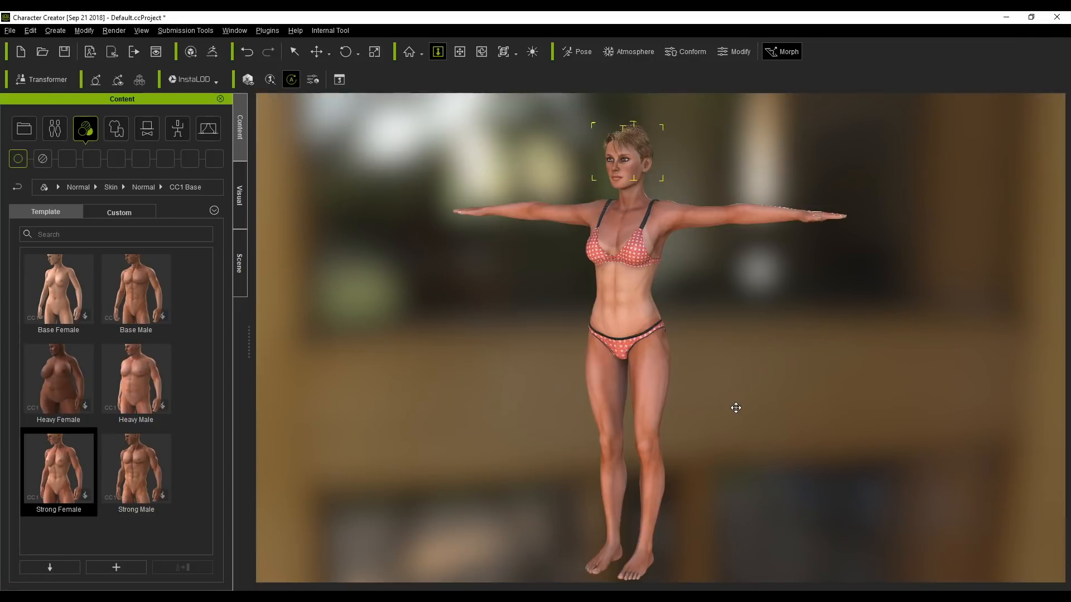
pyautogui.moveTo(736, 408); pyautogui.dragTo(727, 390)
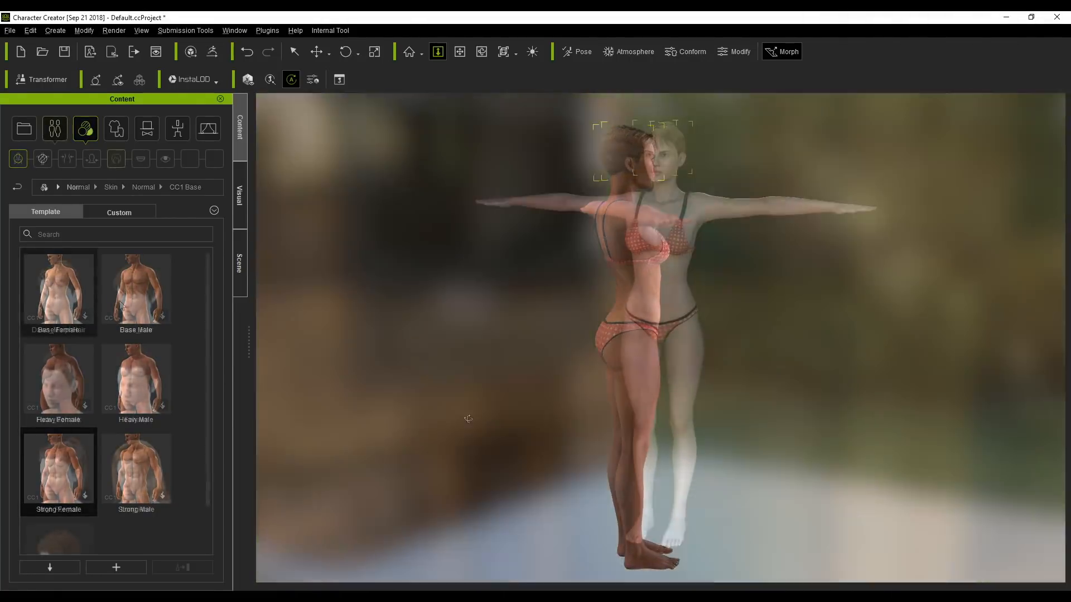
# Step: Put the black lace bra on the avatar, replacing the old one, and browse shirts
pyautogui.click(115, 128)
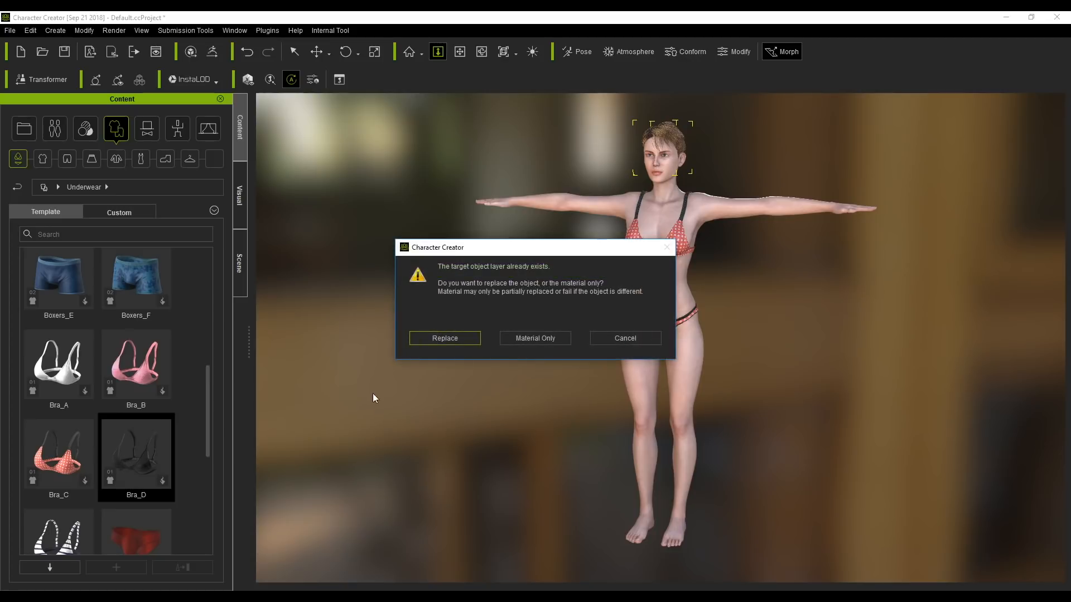
pyautogui.click(444, 338)
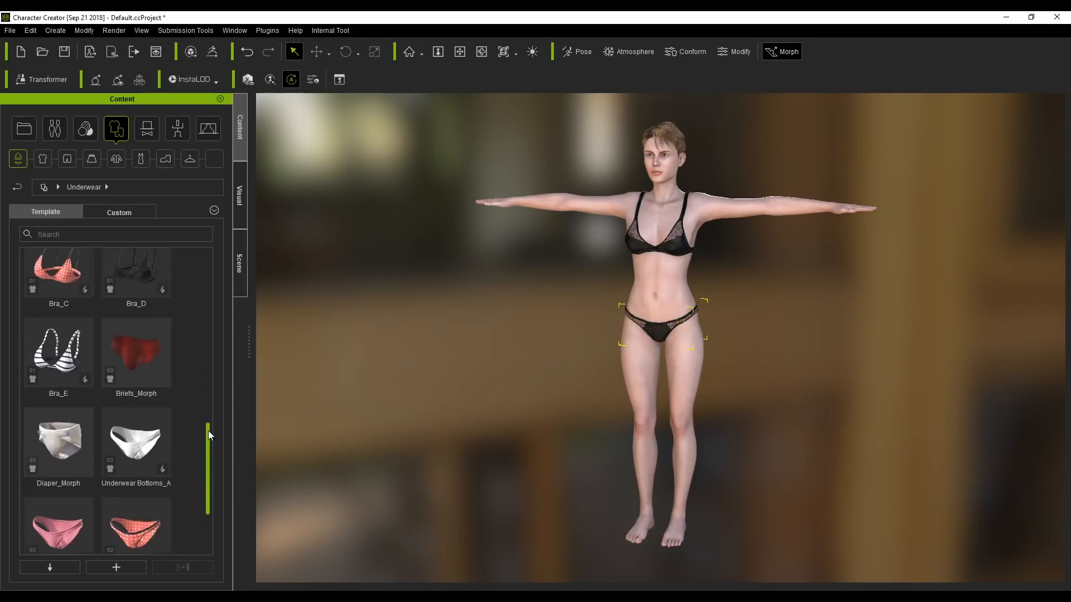
pyautogui.click(42, 159)
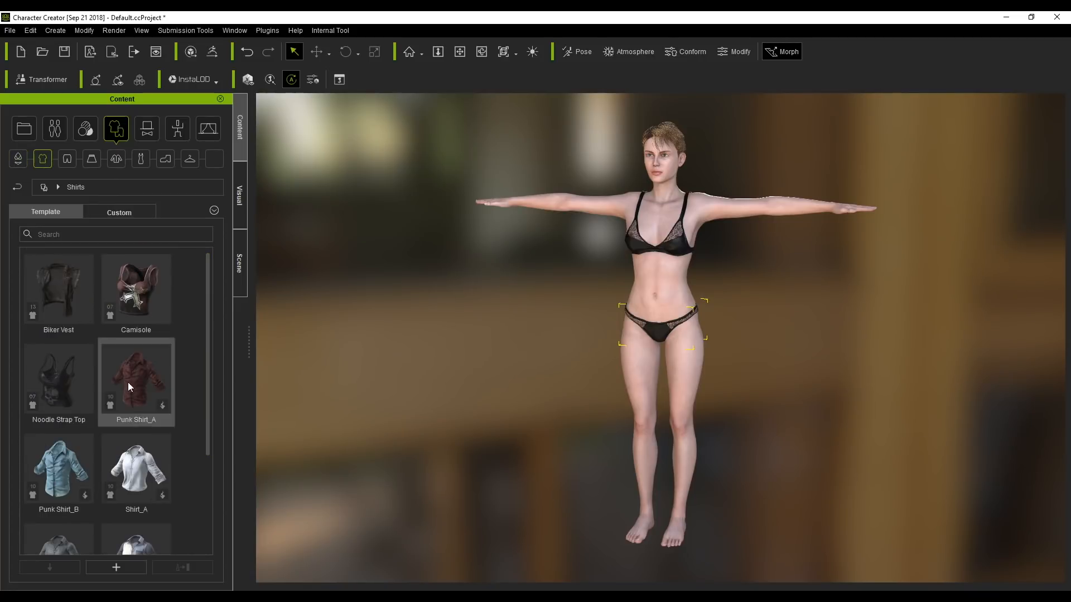
pyautogui.click(67, 159)
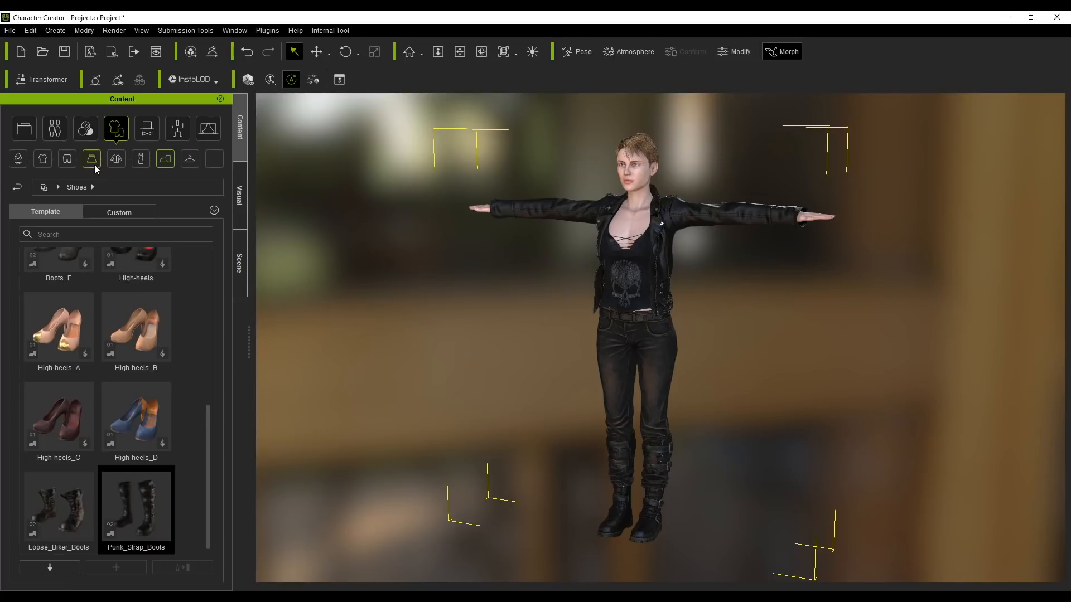
# Step: Browse skirts and the Dawn's Starter Pack clothing folder
pyautogui.click(91, 159)
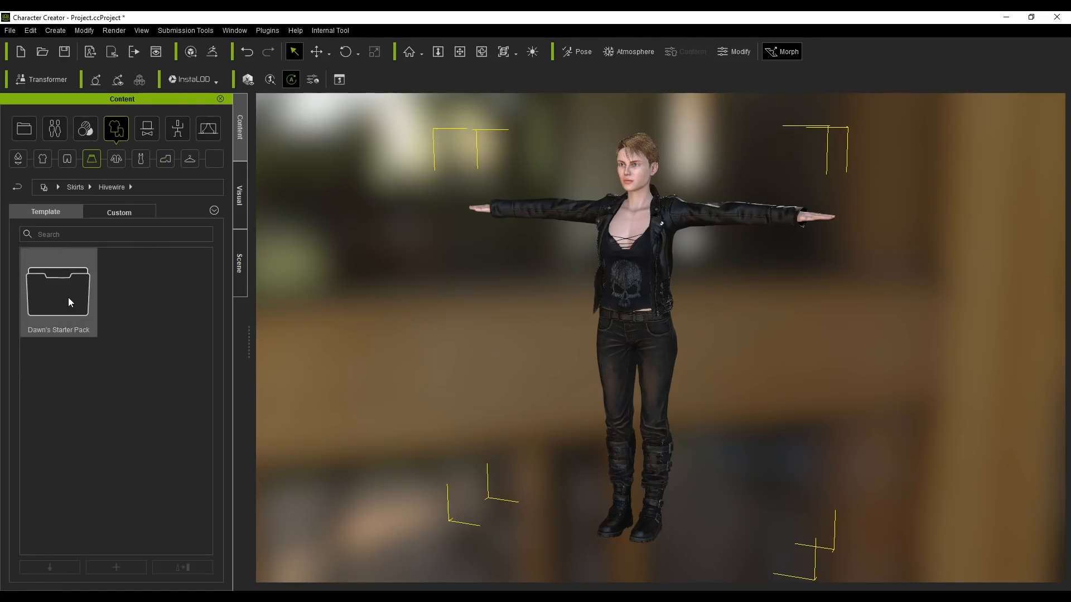
pyautogui.doubleClick(58, 290)
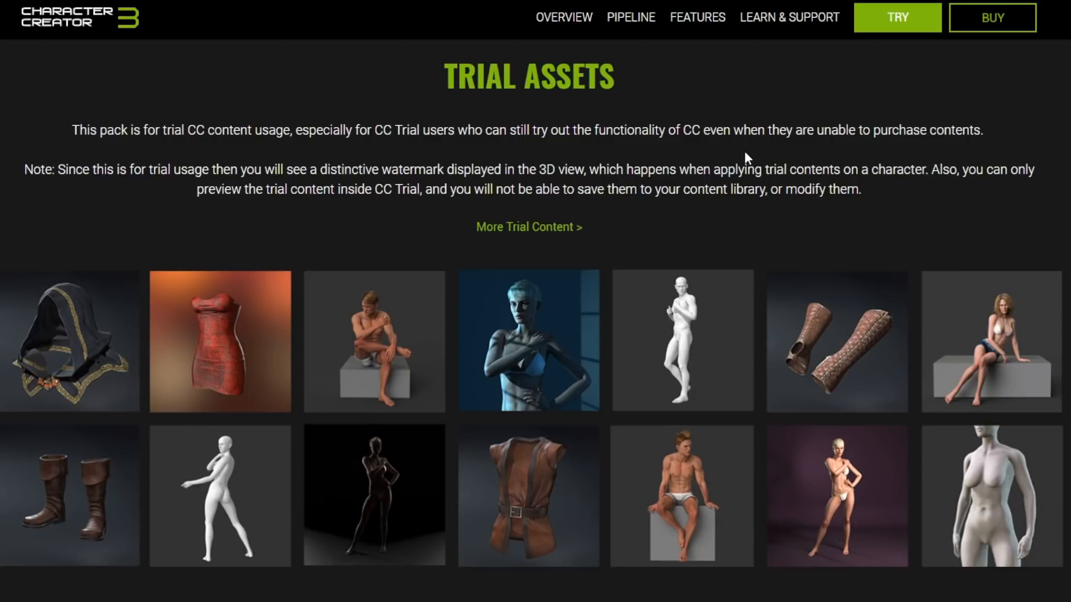
pyautogui.moveTo(448, 150)
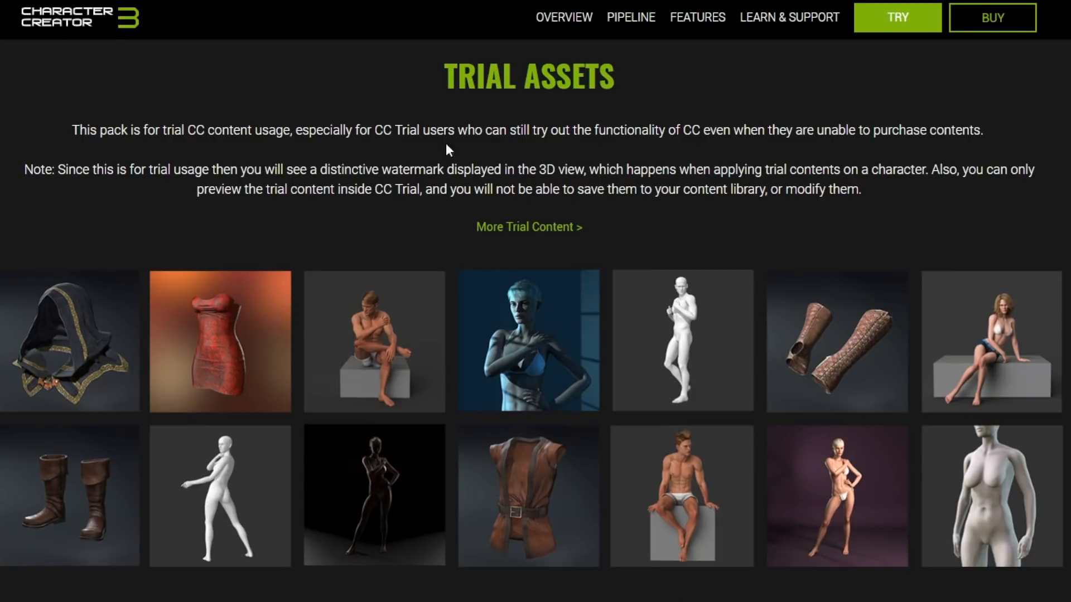
pyautogui.moveTo(393, 130); pyautogui.dragTo(983, 130)
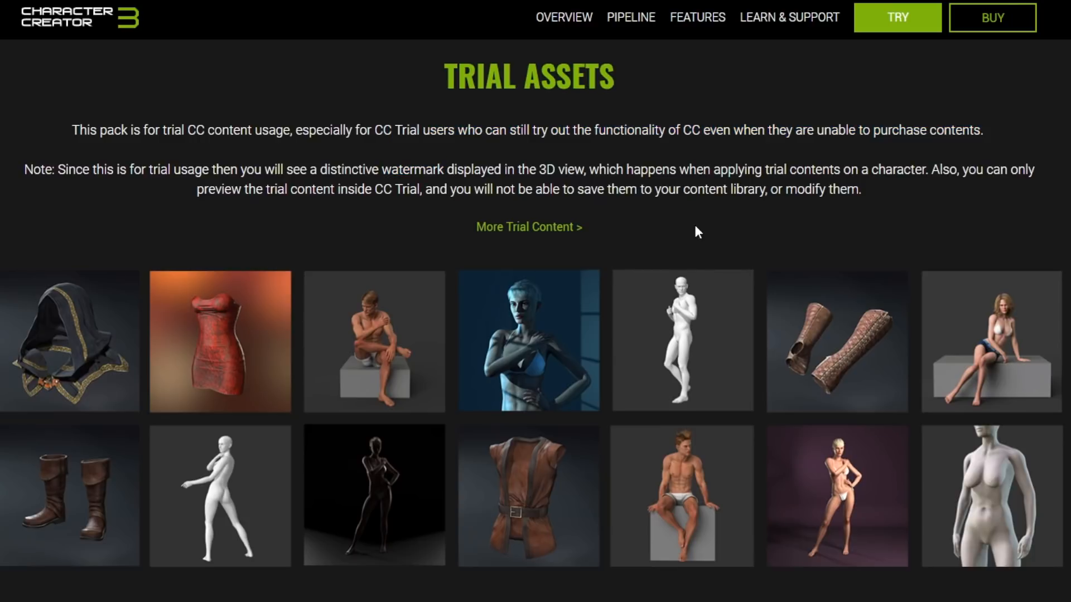
pyautogui.scroll(-3)
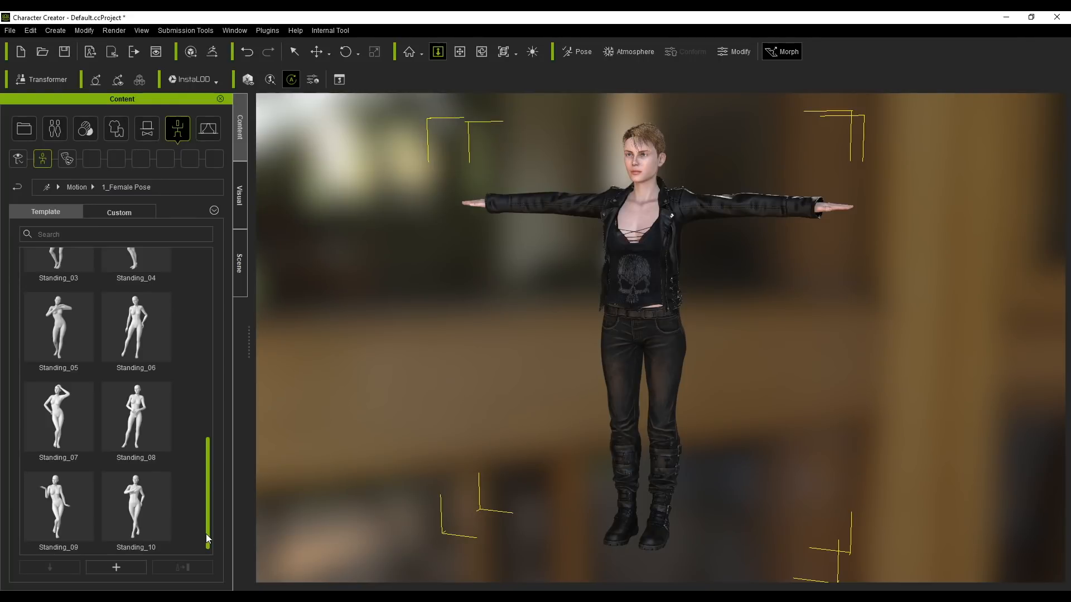
# Step: Apply the Standing_06 pose, then browse to the MotionPlus female pose templates
pyautogui.doubleClick(135, 327)
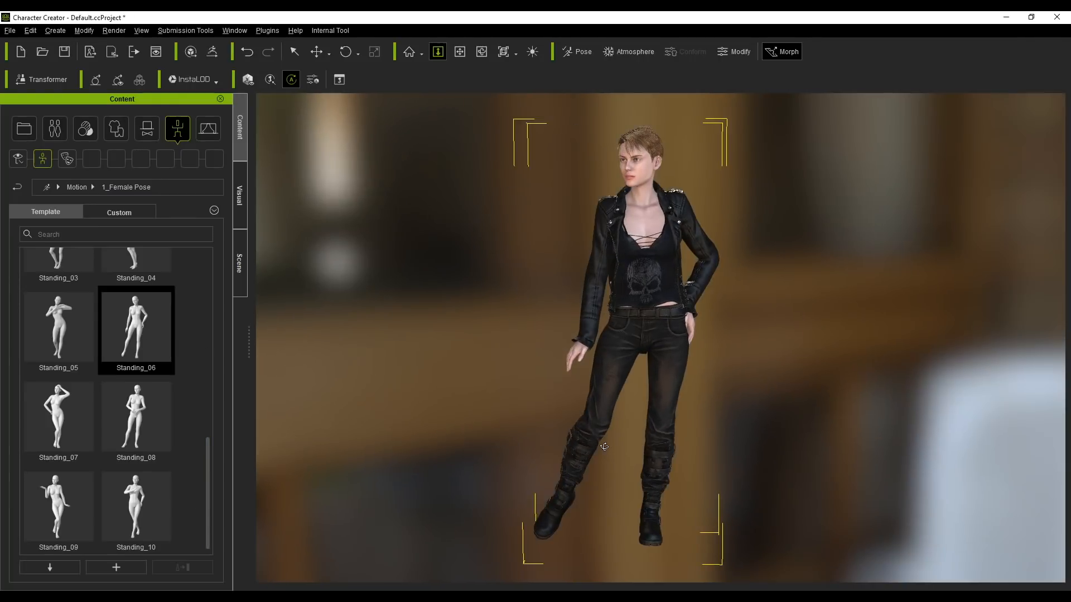
pyautogui.click(733, 52)
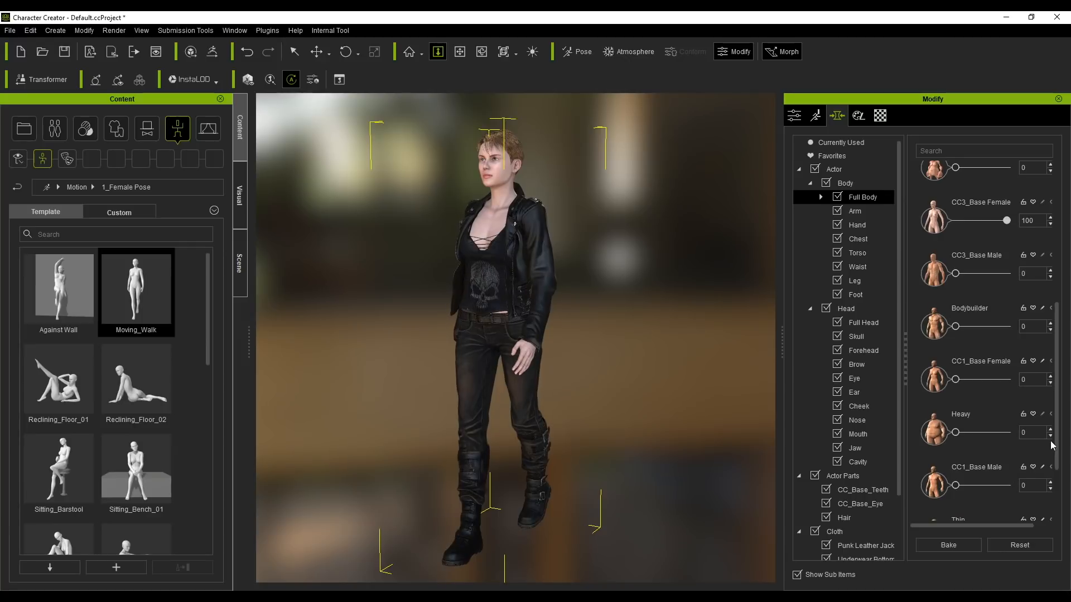
pyautogui.scroll(-3)
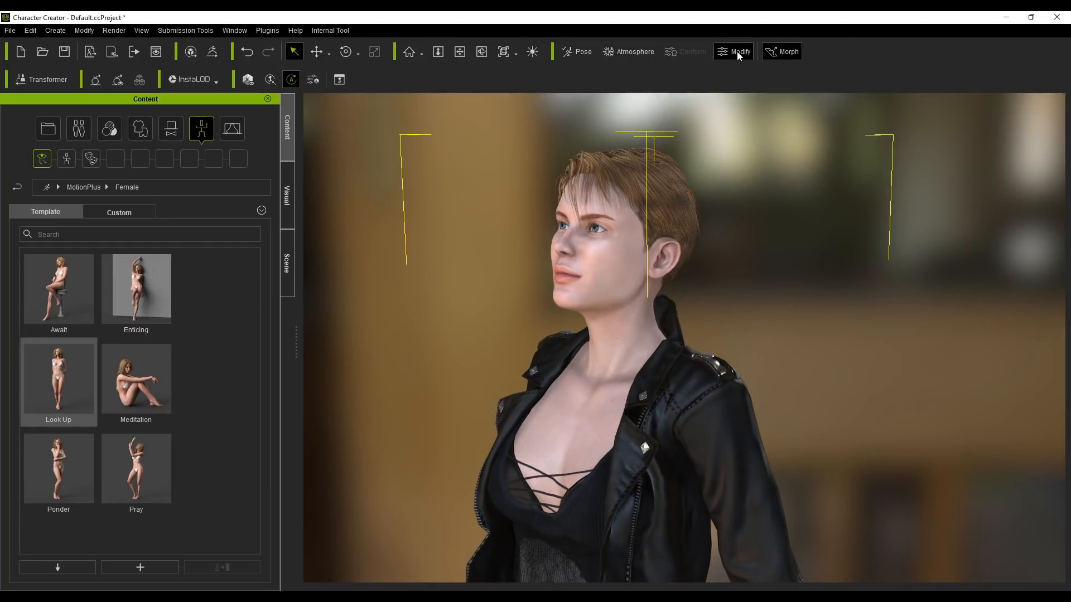
# Step: Lighten the hair's Base Color to a pale platinum blonde via Modify > Material Adjust Color
pyautogui.click(734, 52)
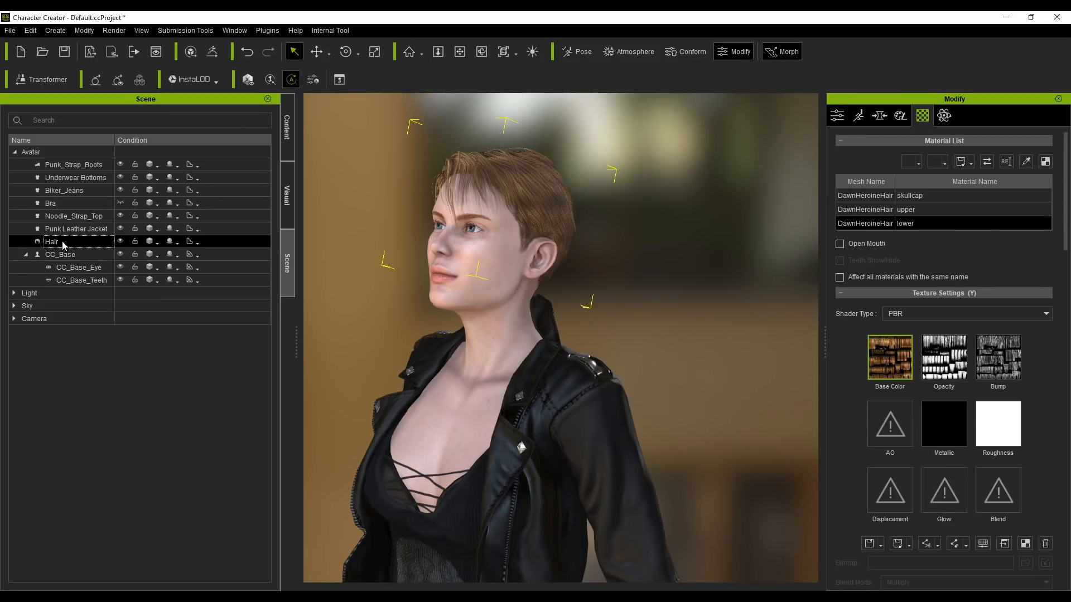
pyautogui.moveTo(797, 252)
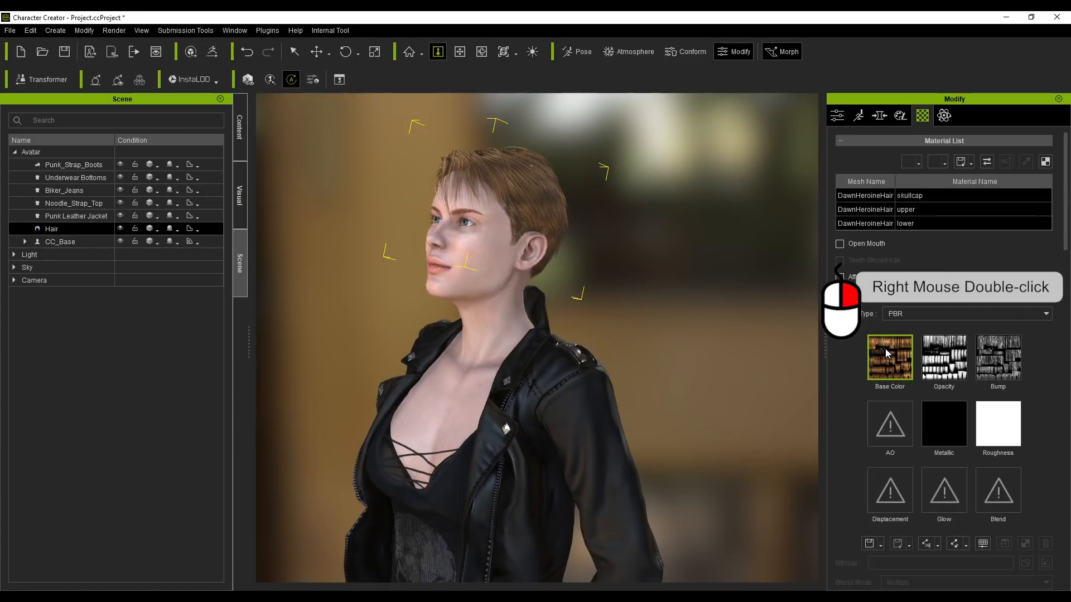
pyautogui.doubleClick(889, 357)
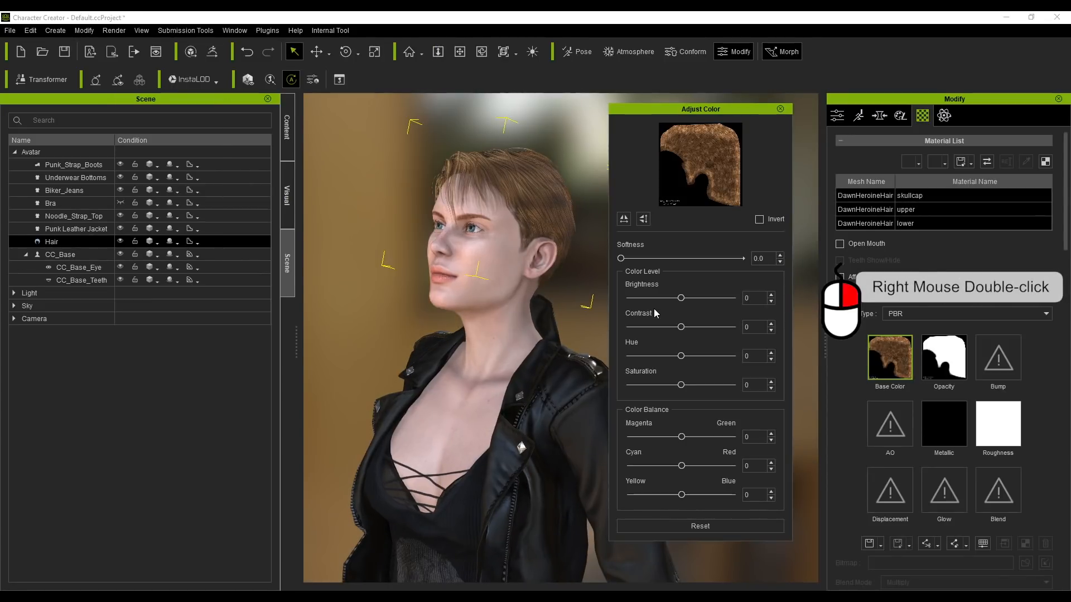
pyautogui.moveTo(681, 298); pyautogui.dragTo(704, 298)
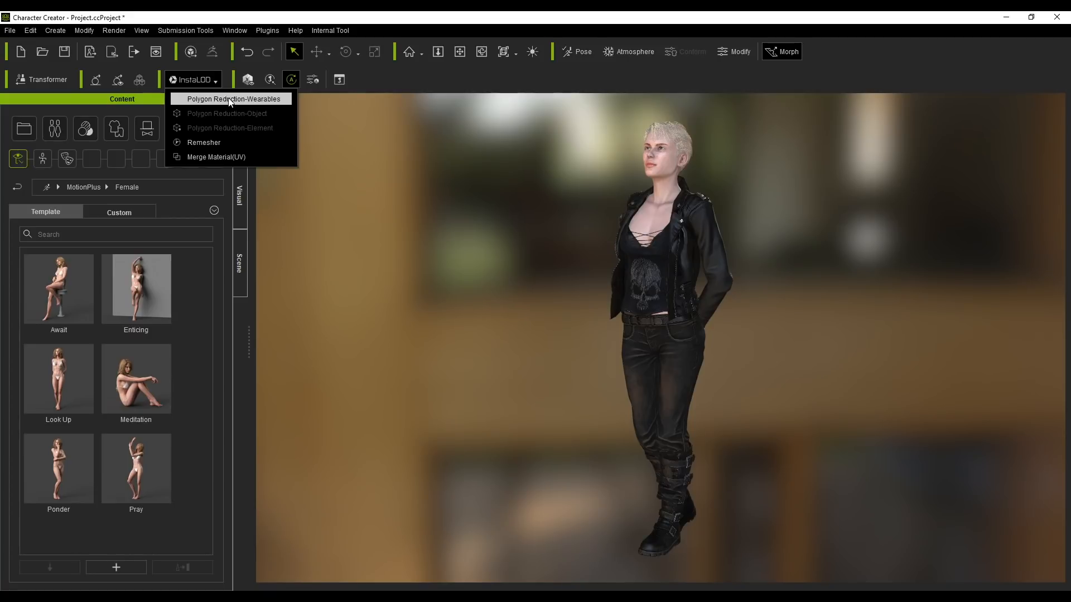
pyautogui.click(233, 98)
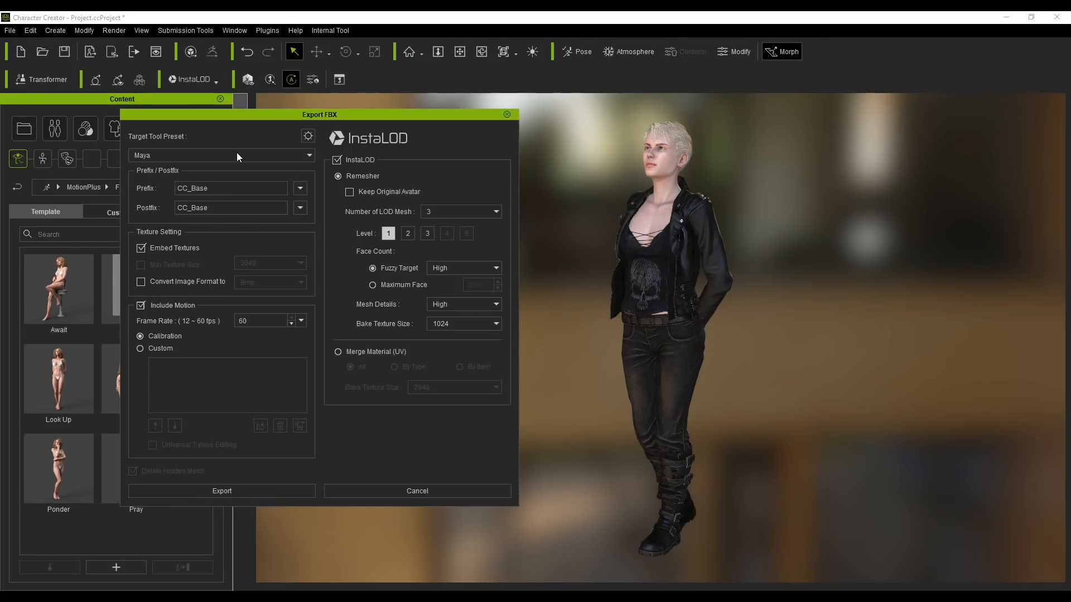
pyautogui.click(221, 155)
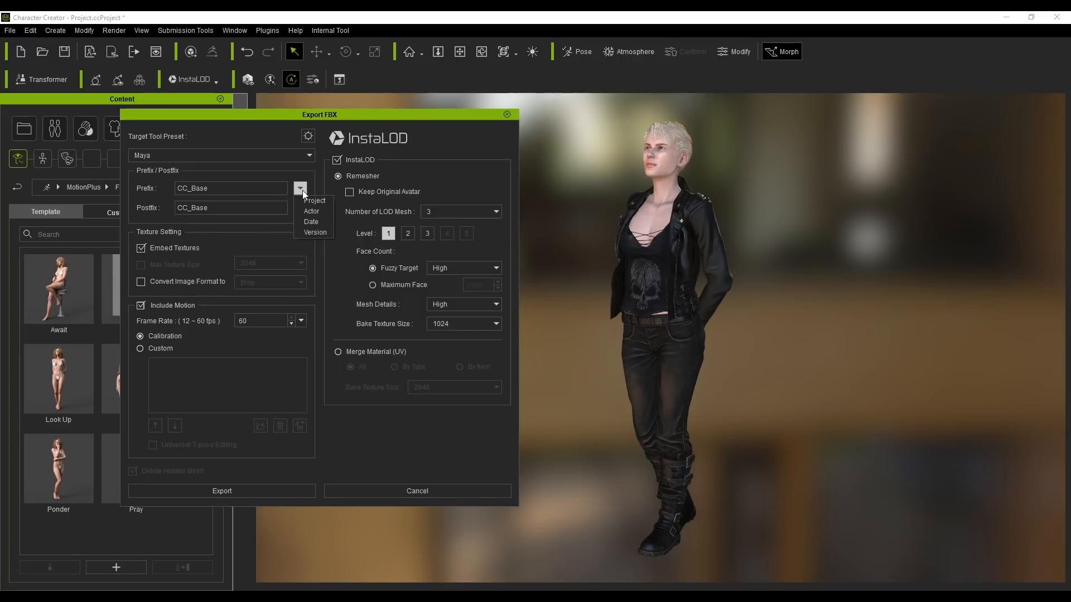
pyautogui.click(495, 268)
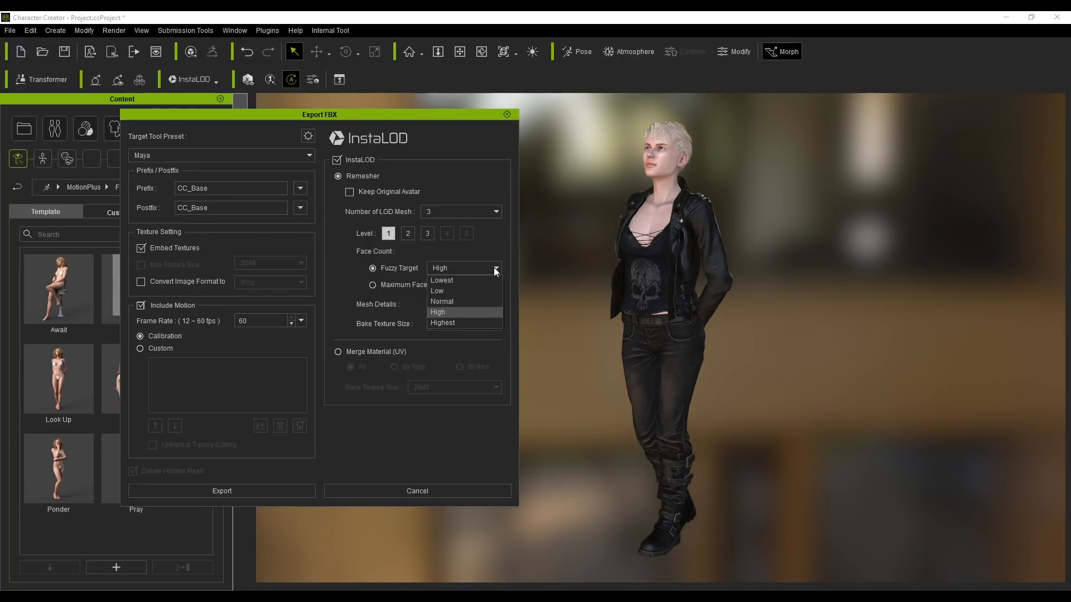
pyautogui.click(416, 490)
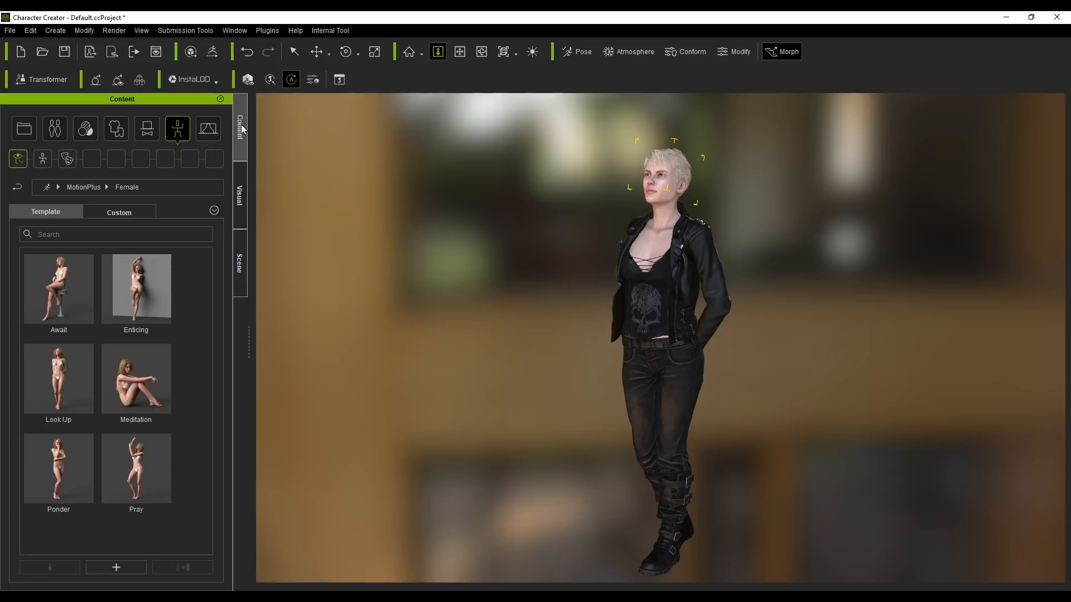
# Step: Start an Iray preview render of the avatar and view it at 100% zoom
pyautogui.click(24, 128)
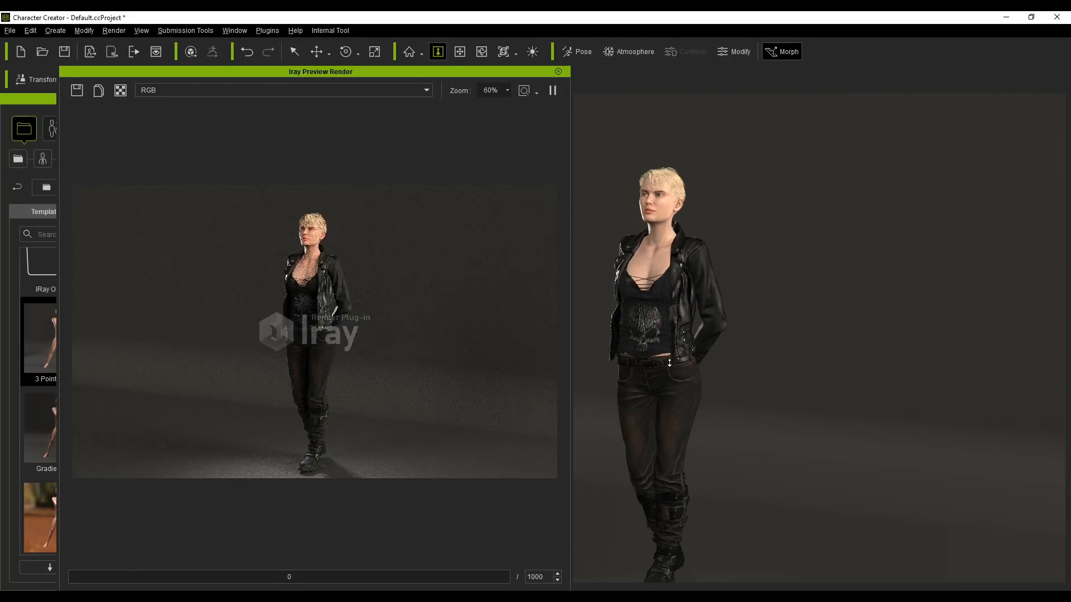
pyautogui.click(526, 90)
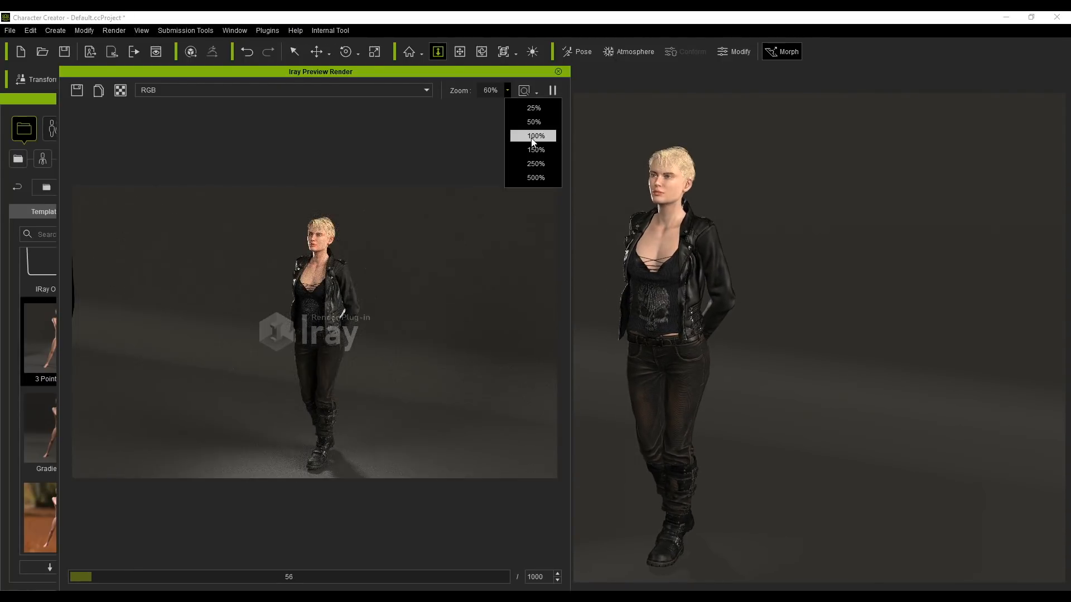
pyautogui.click(535, 135)
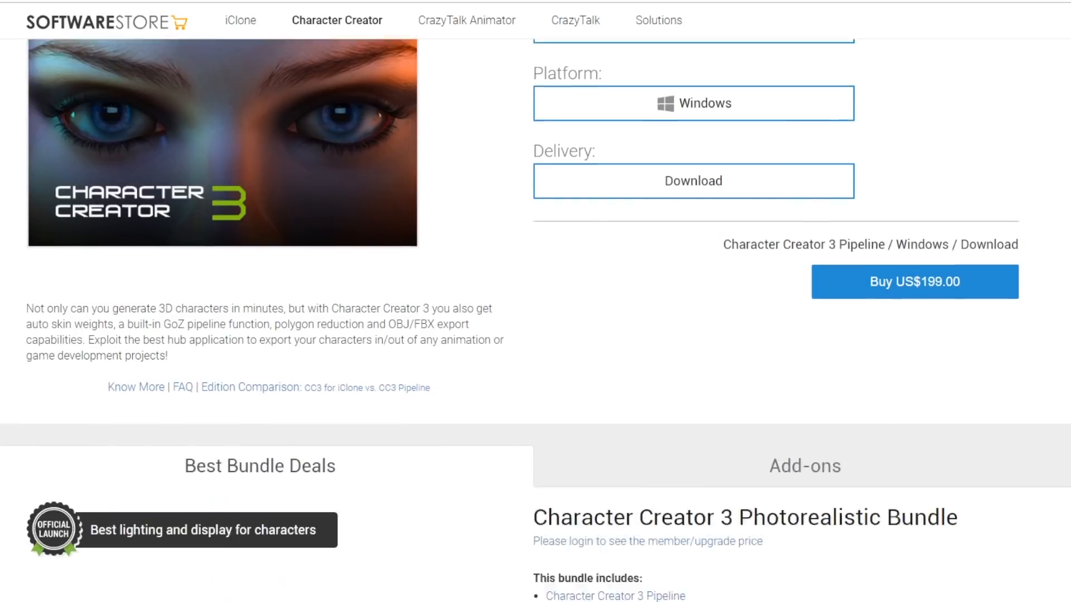
# Step: Scroll the store page down to the Character Creator 3 Photorealistic Bundle deals
pyautogui.scroll(-3)
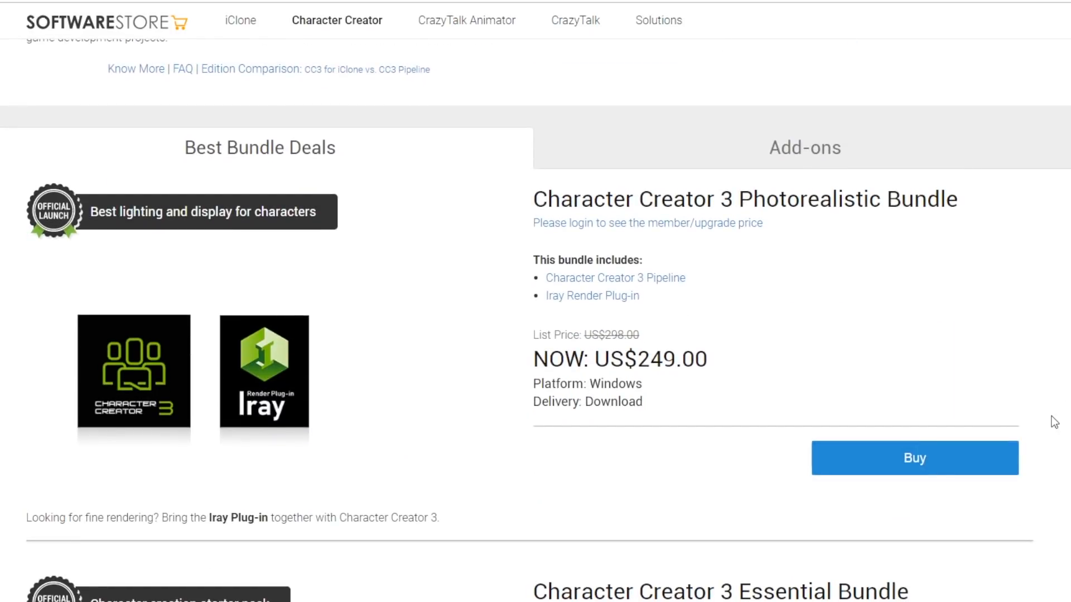